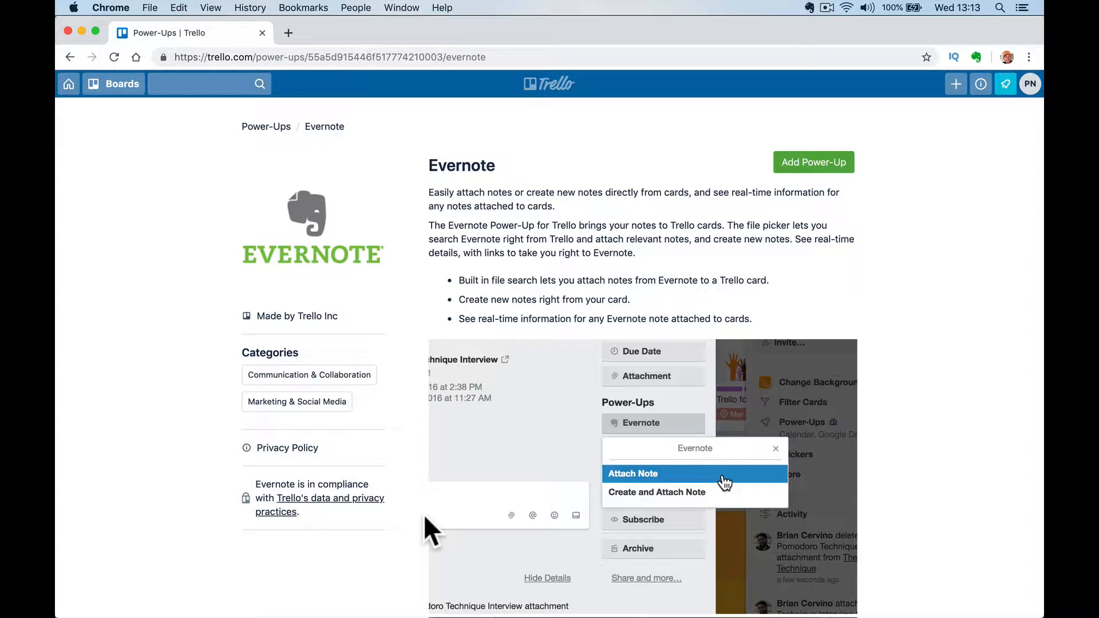
pyautogui.moveTo(349, 203)
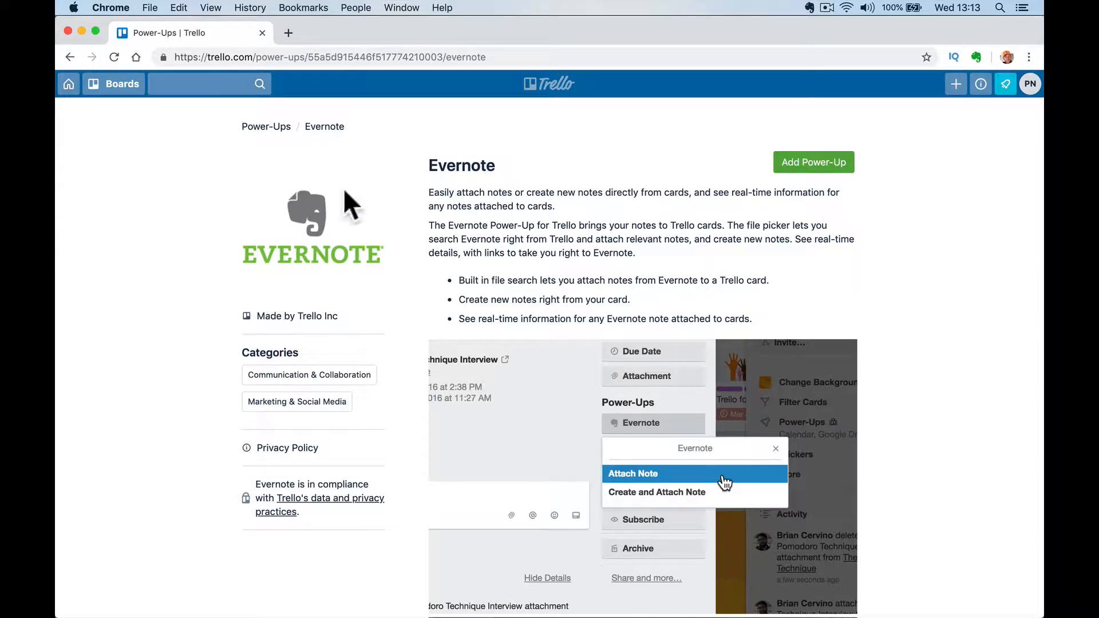
pyautogui.moveTo(122, 83)
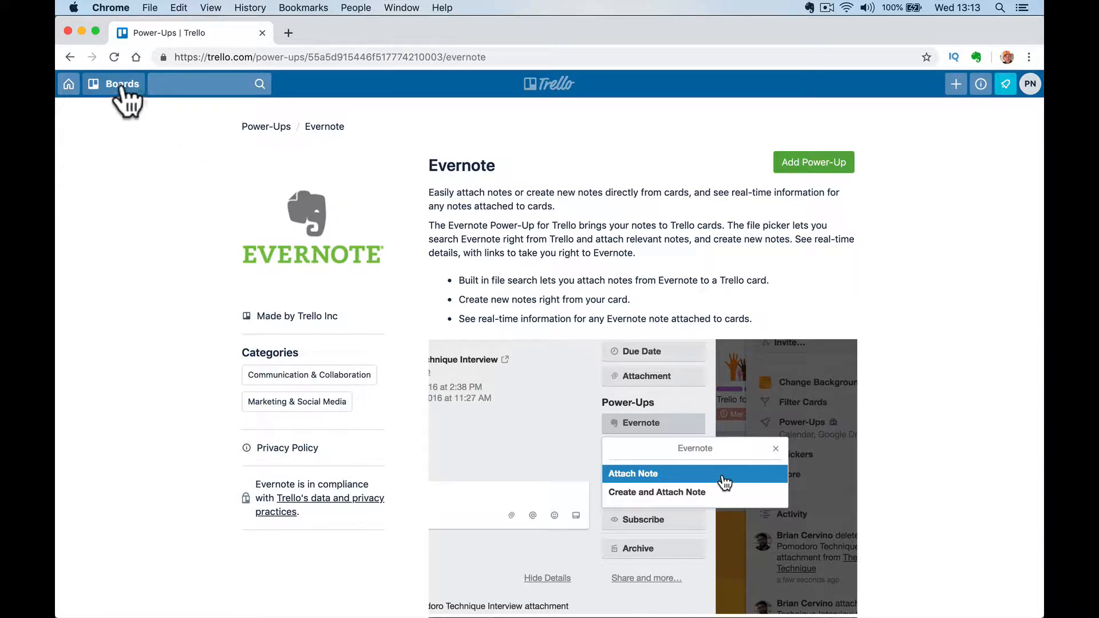
# Show the boards list to reach the Happy-Me Golf Ideas board's link options.
pyautogui.click(113, 84)
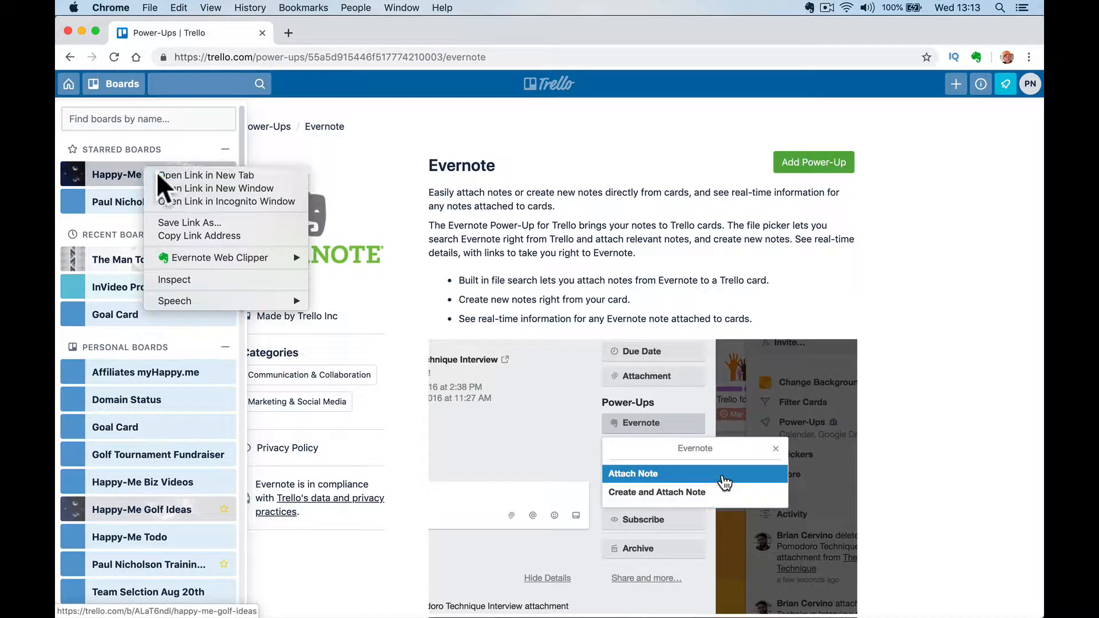
# Choose 'Open Link in New Tab' for the Happy-Me Golf Ideas board.
pyautogui.click(205, 175)
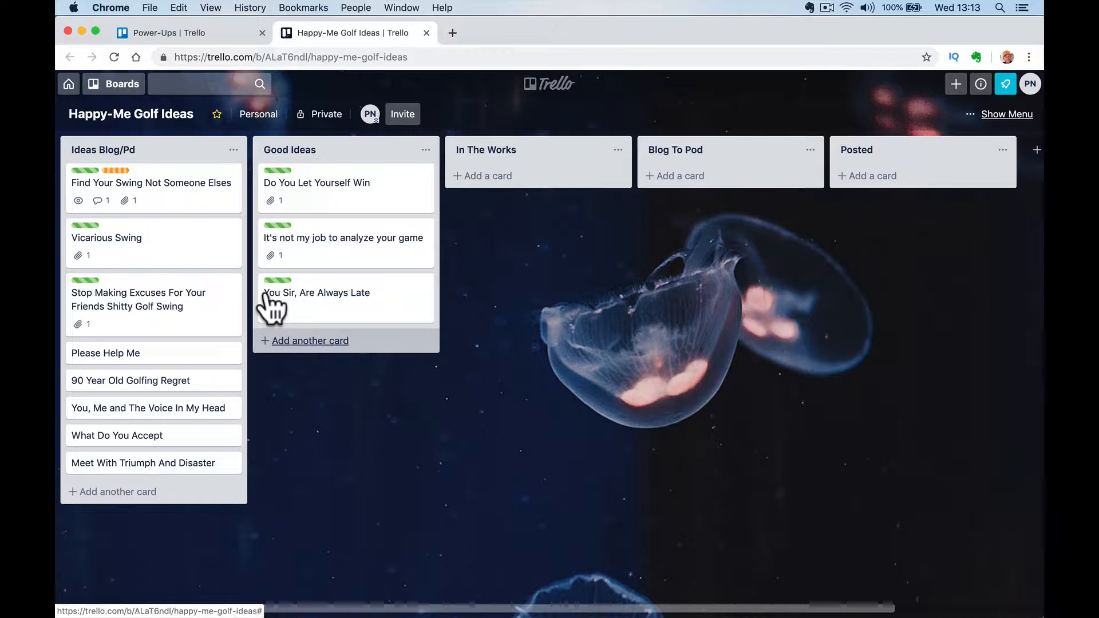
pyautogui.moveTo(364, 473)
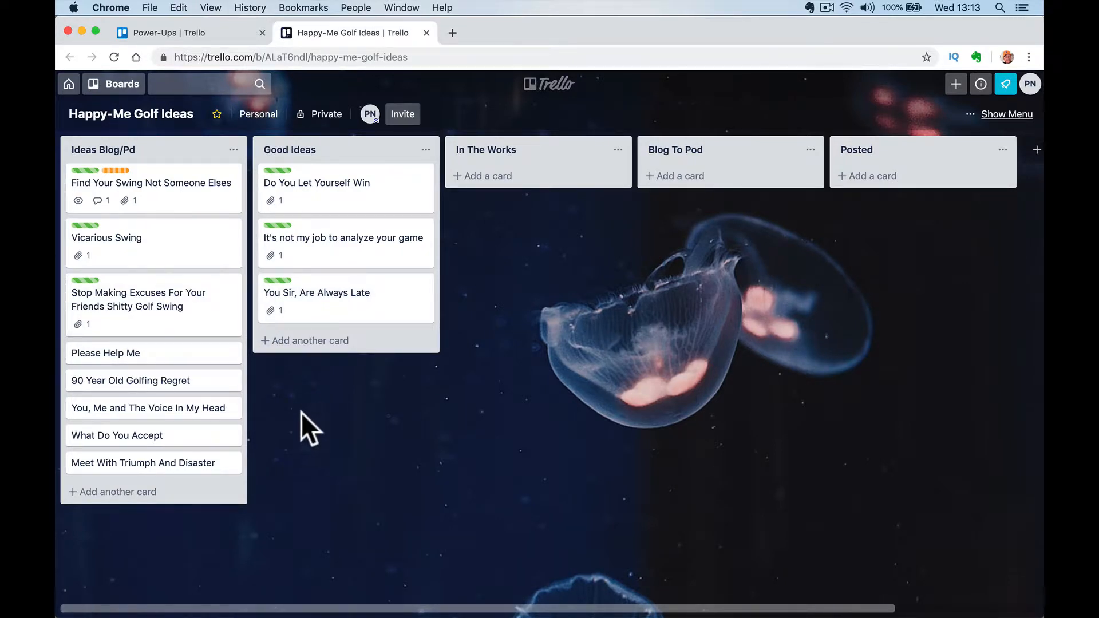
pyautogui.moveTo(350, 449)
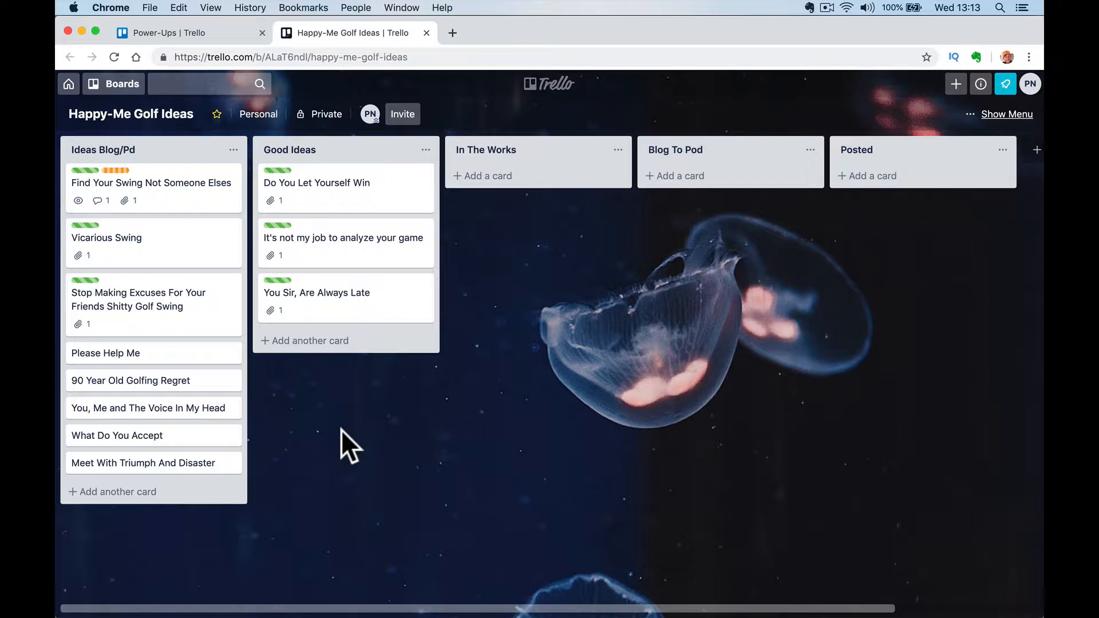
pyautogui.moveTo(137, 253)
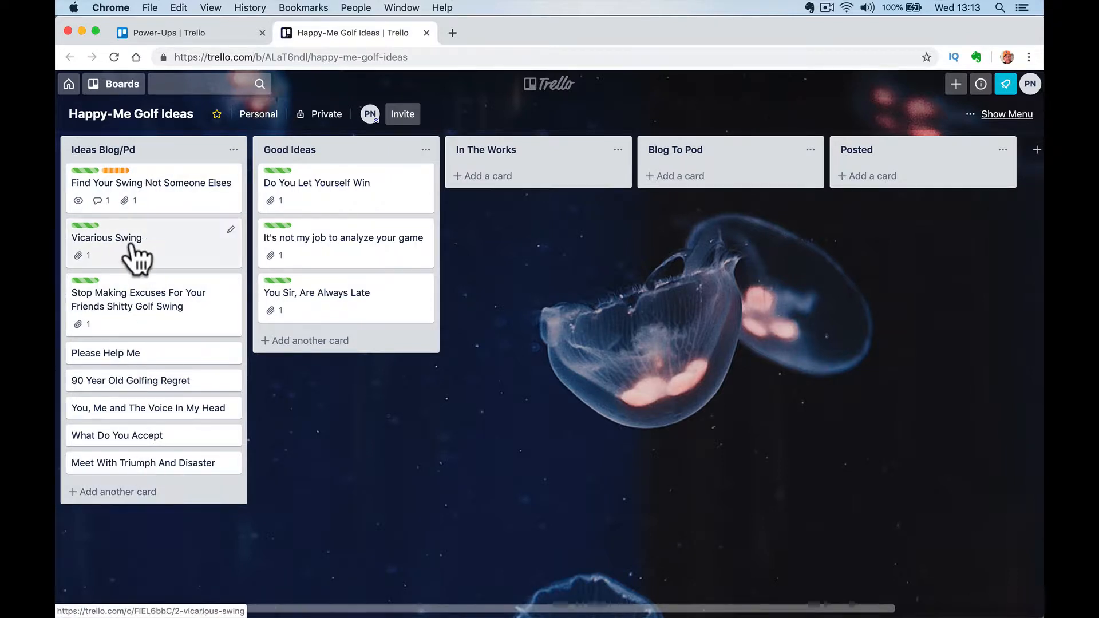
pyautogui.moveTo(171, 446)
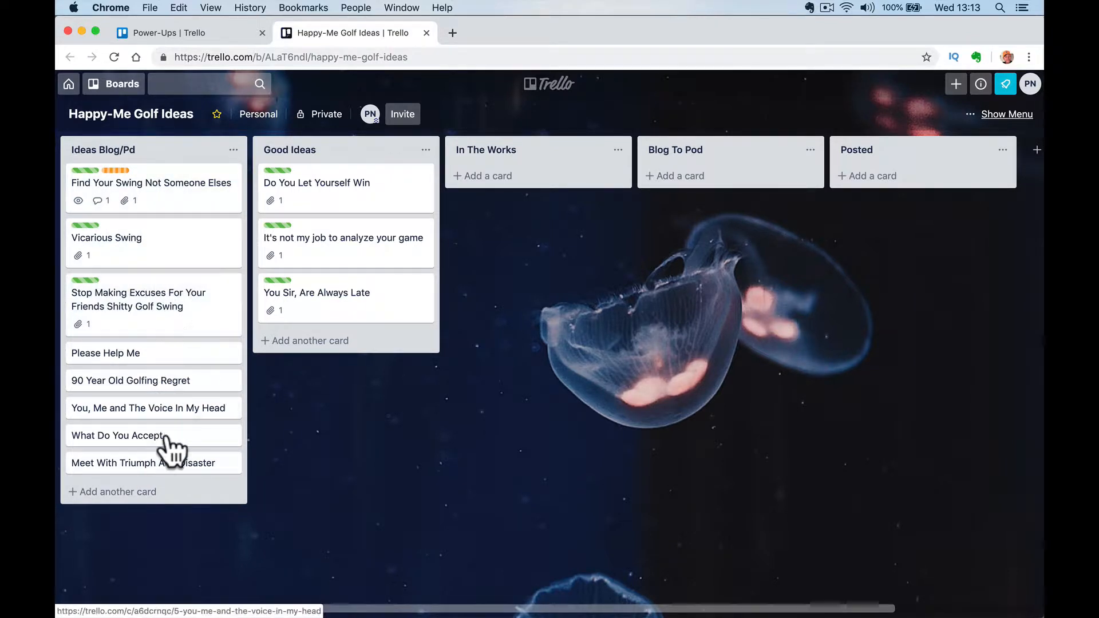
pyautogui.moveTo(171, 419)
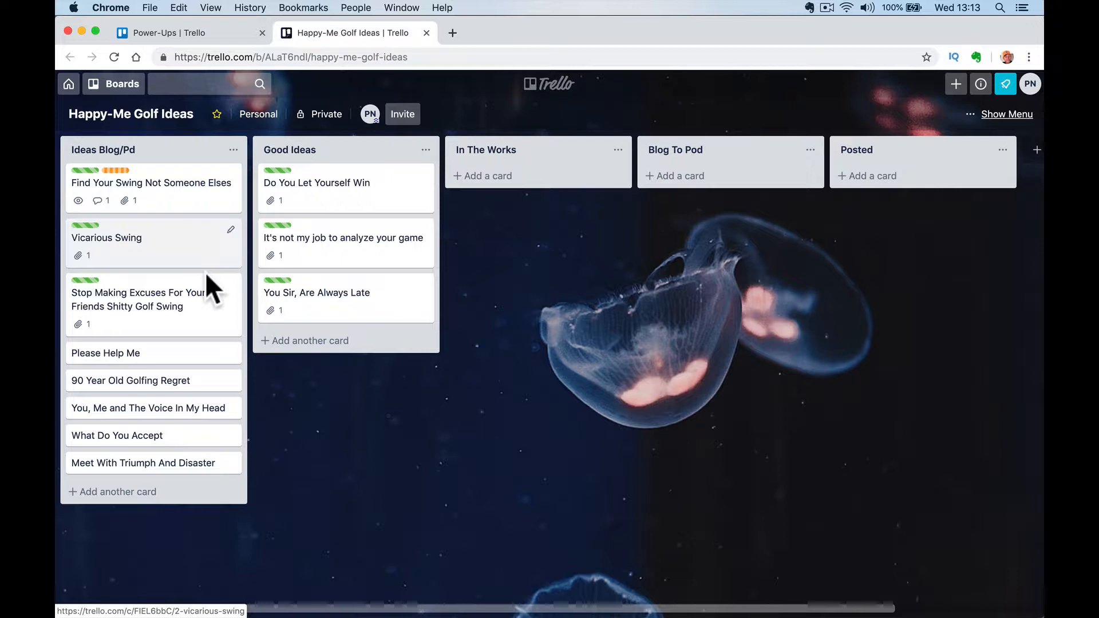
pyautogui.moveTo(116, 491)
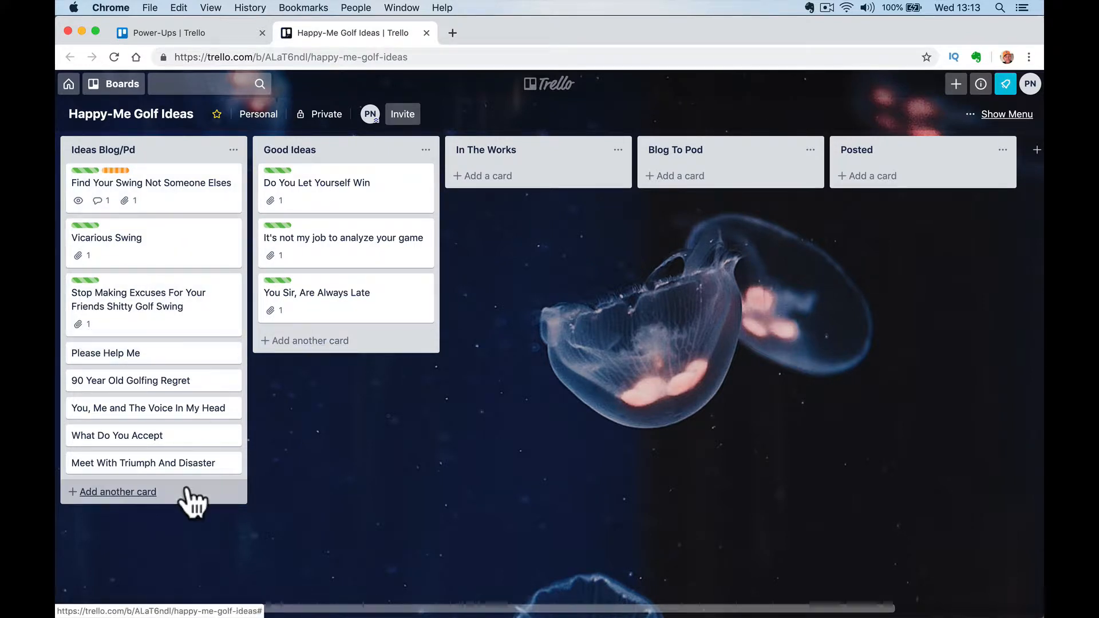
# Add a card titled 'How To Break 90' at the bottom of Ideas Blog/Pd.
pyautogui.click(117, 492)
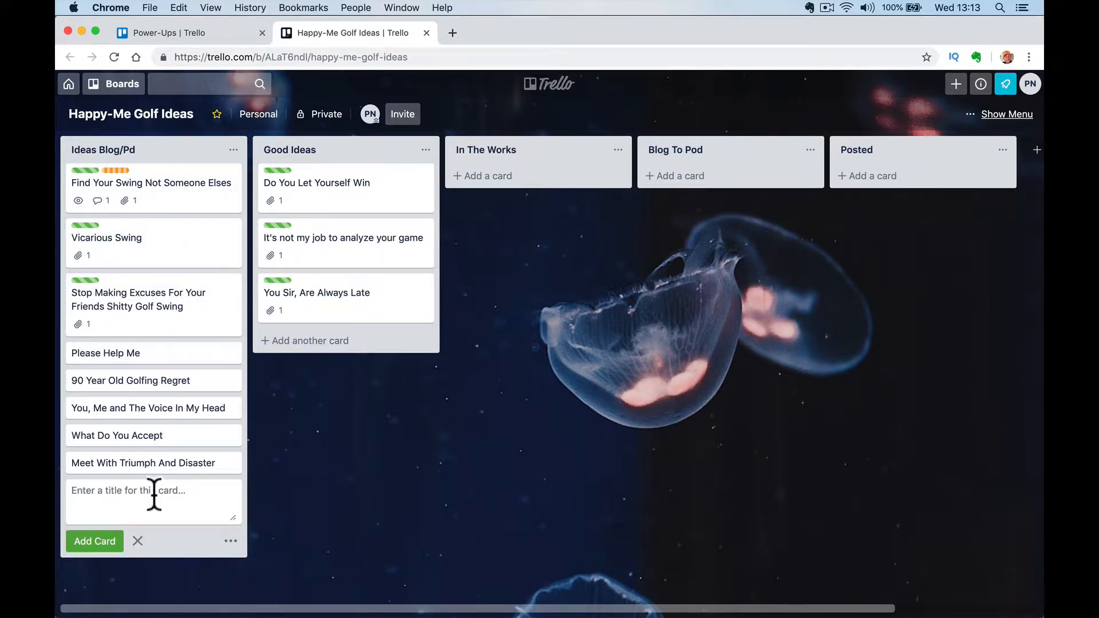
pyautogui.write('How To Bre')
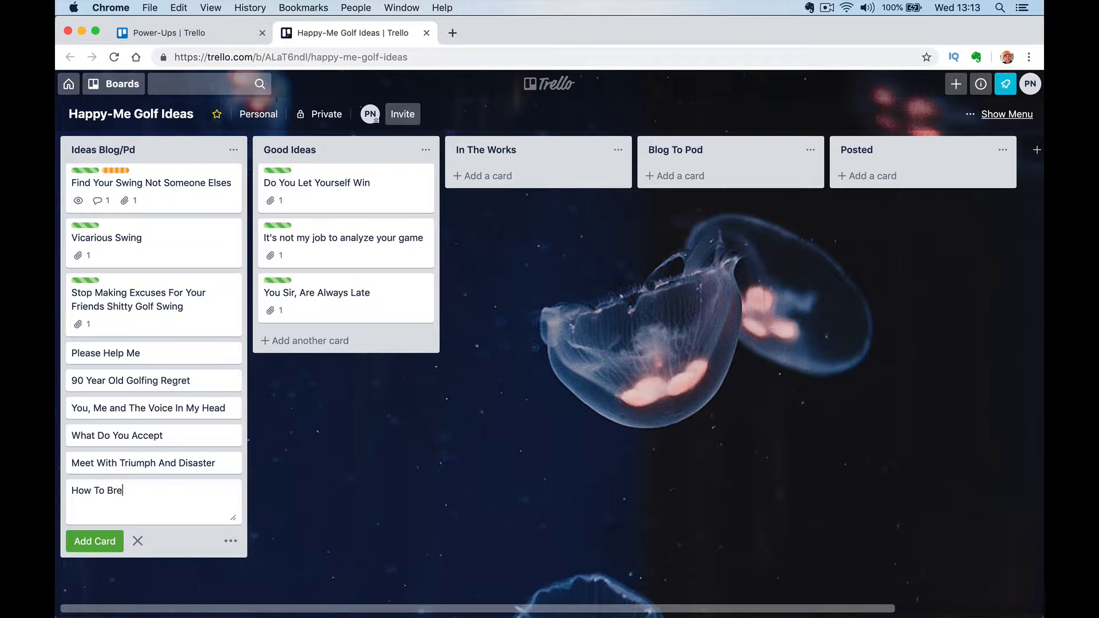
pyautogui.write('ak 90')
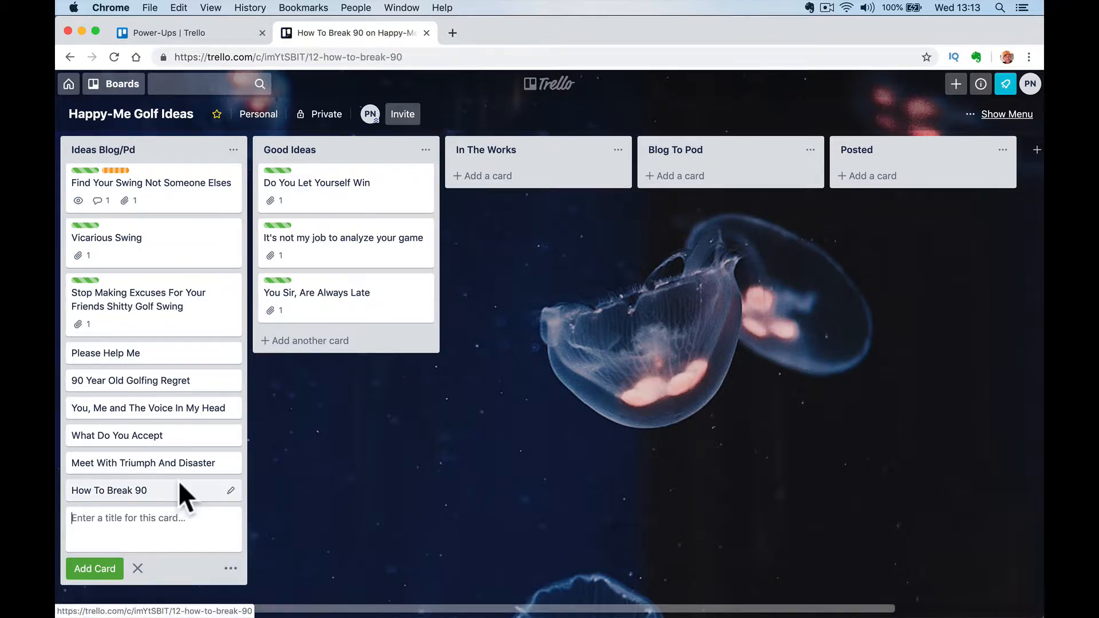
# Save 'Idea on tips for breaking 90.' as the How To Break 90 card's description.
pyautogui.click(108, 490)
pyautogui.write('Idea on tips for')
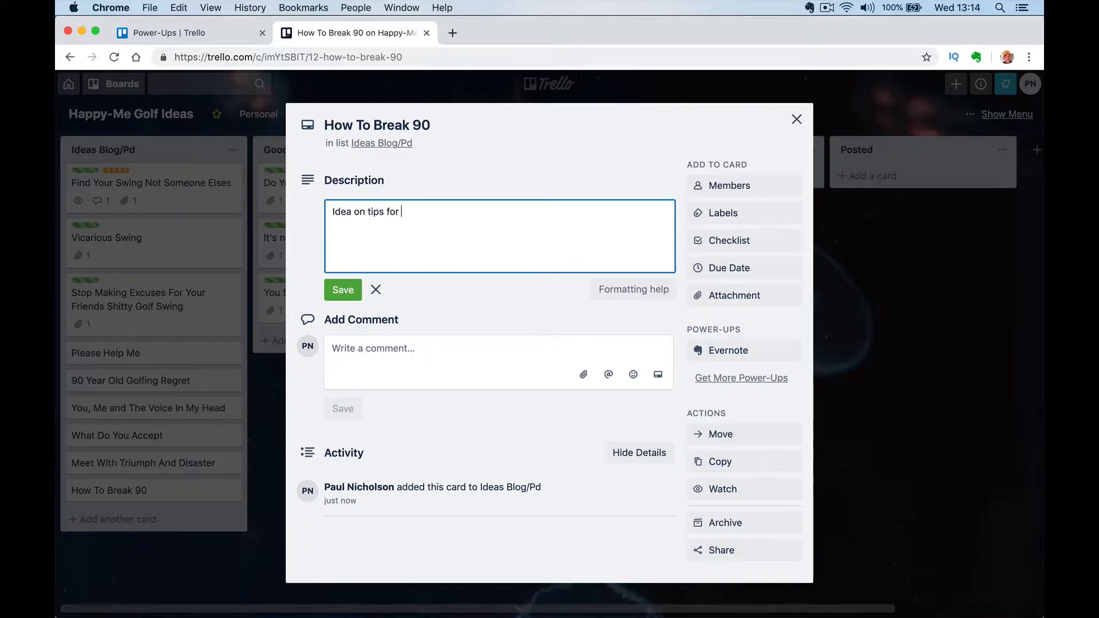
pyautogui.write('breaking')
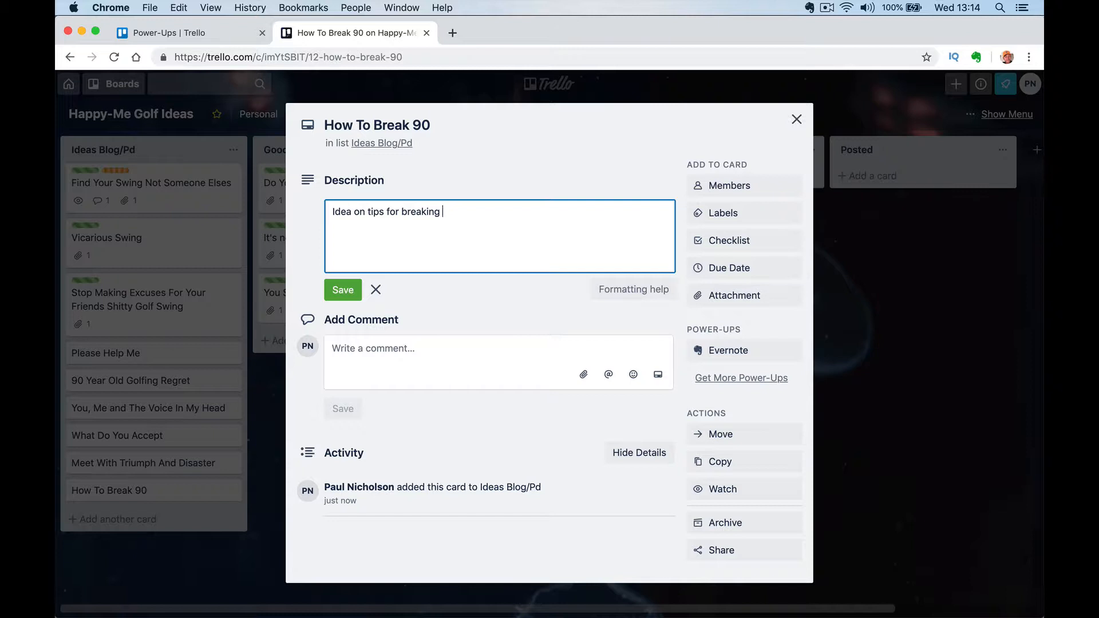
pyautogui.write('90.')
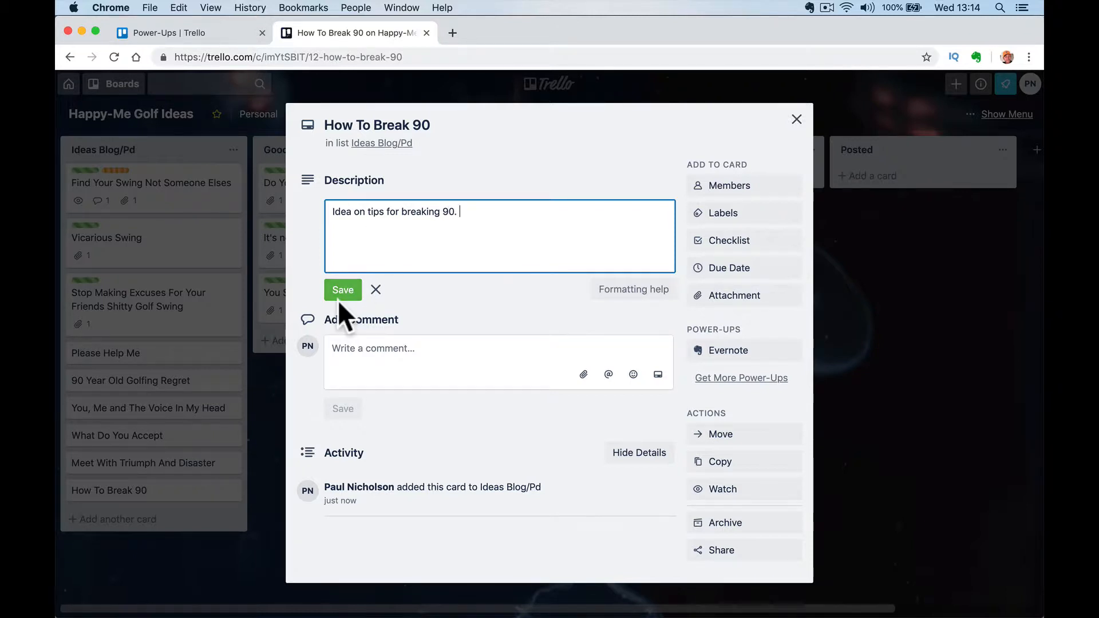
pyautogui.click(342, 290)
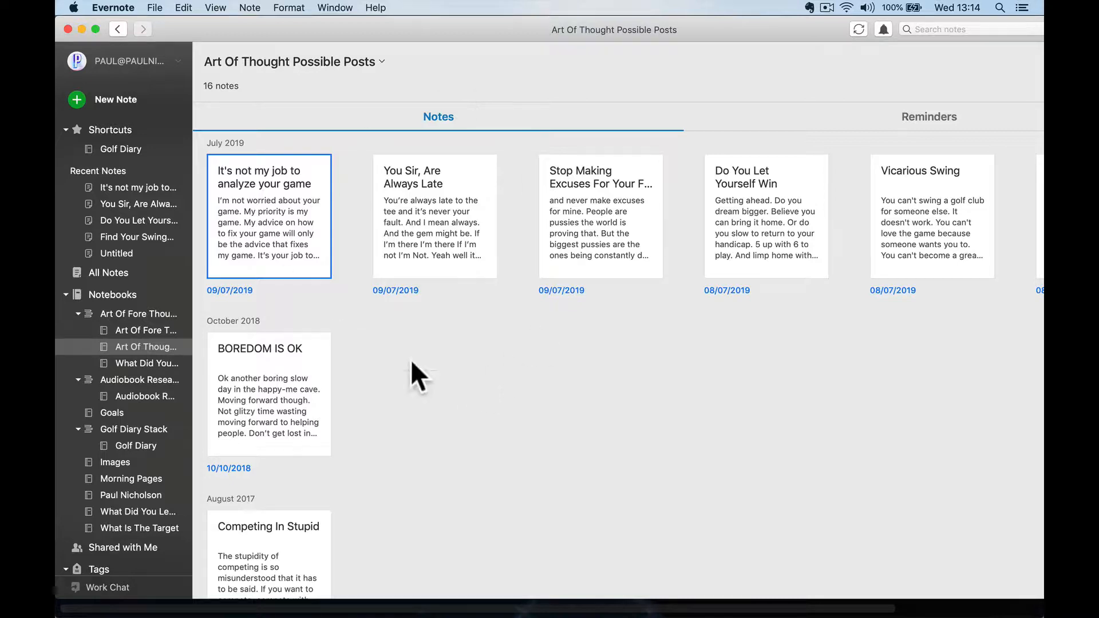
pyautogui.moveTo(390, 596)
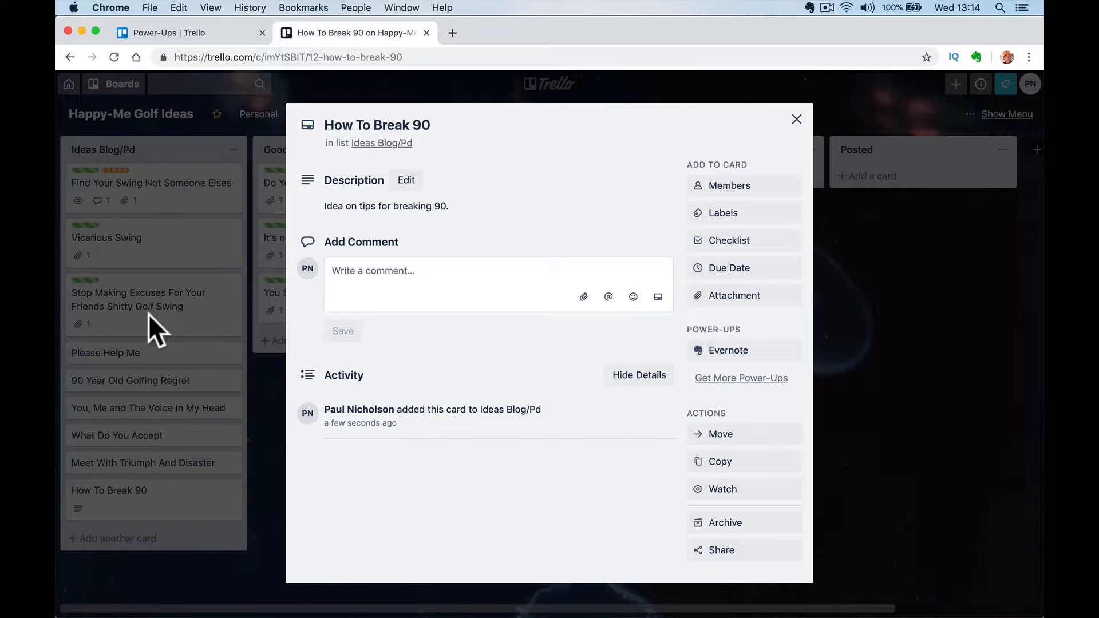
pyautogui.moveTo(727, 350)
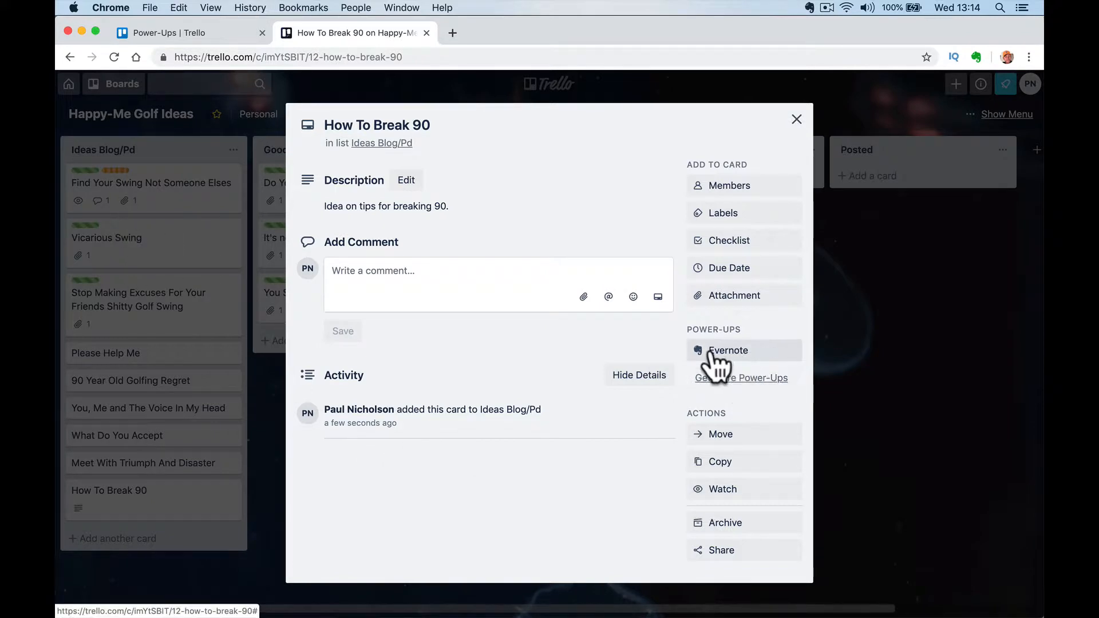
# Attach a new How To Break 90 note from the Art Of Thought Possible Posts notebook.
pyautogui.click(727, 350)
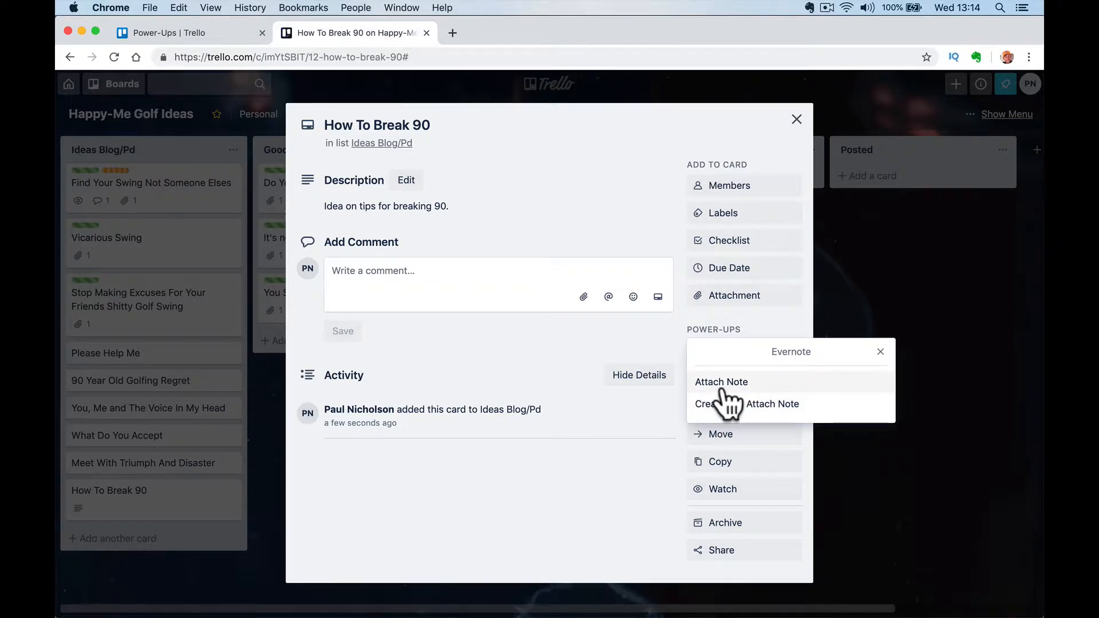
pyautogui.click(769, 403)
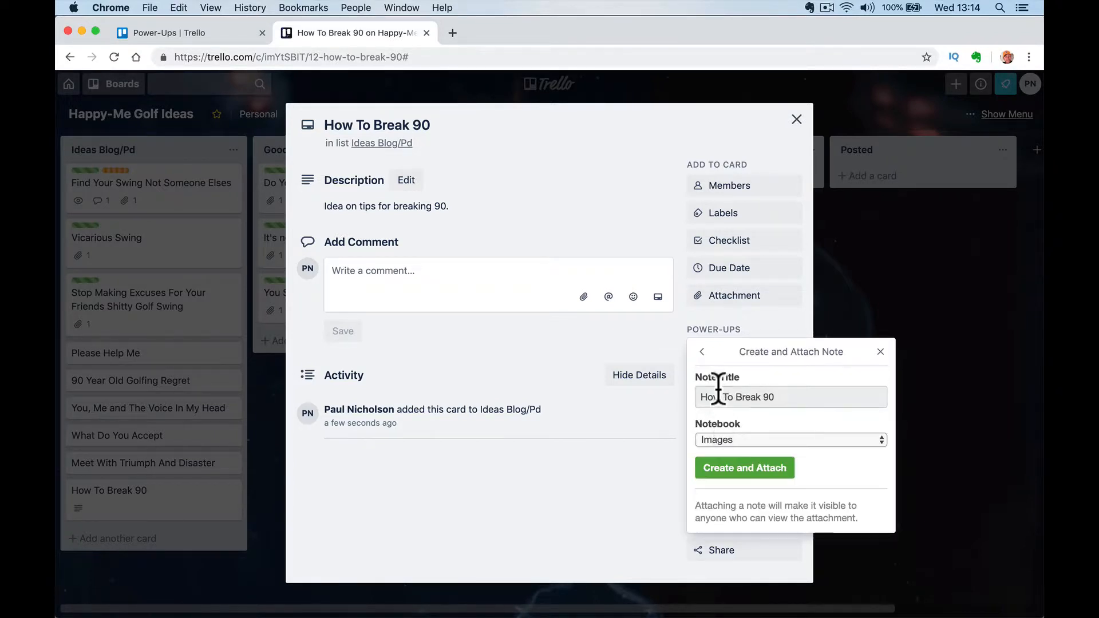
pyautogui.click(790, 440)
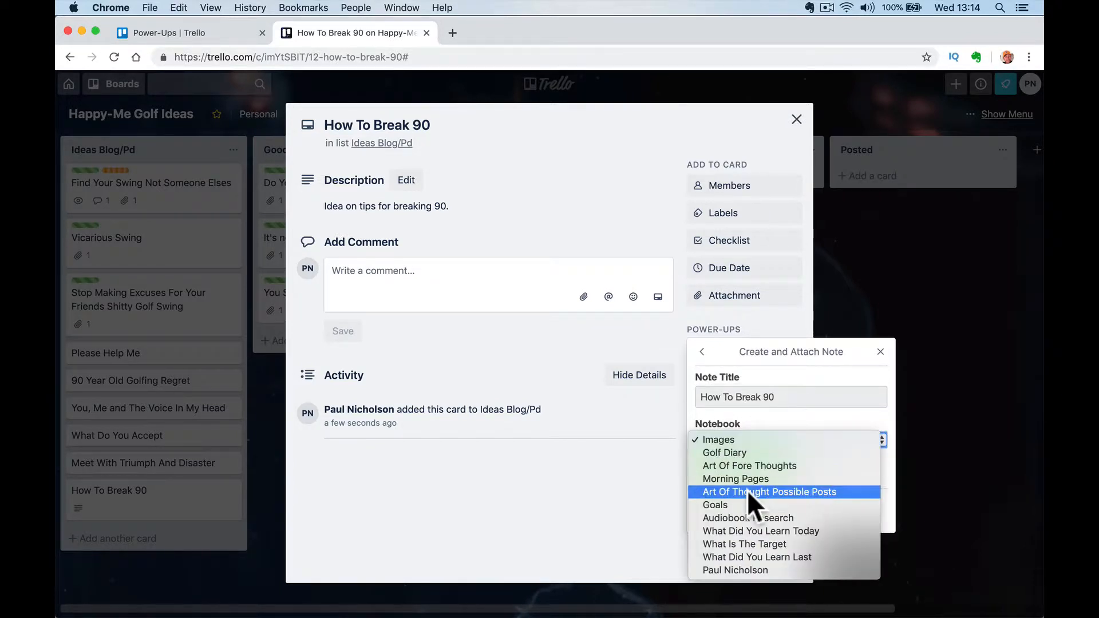
pyautogui.click(768, 491)
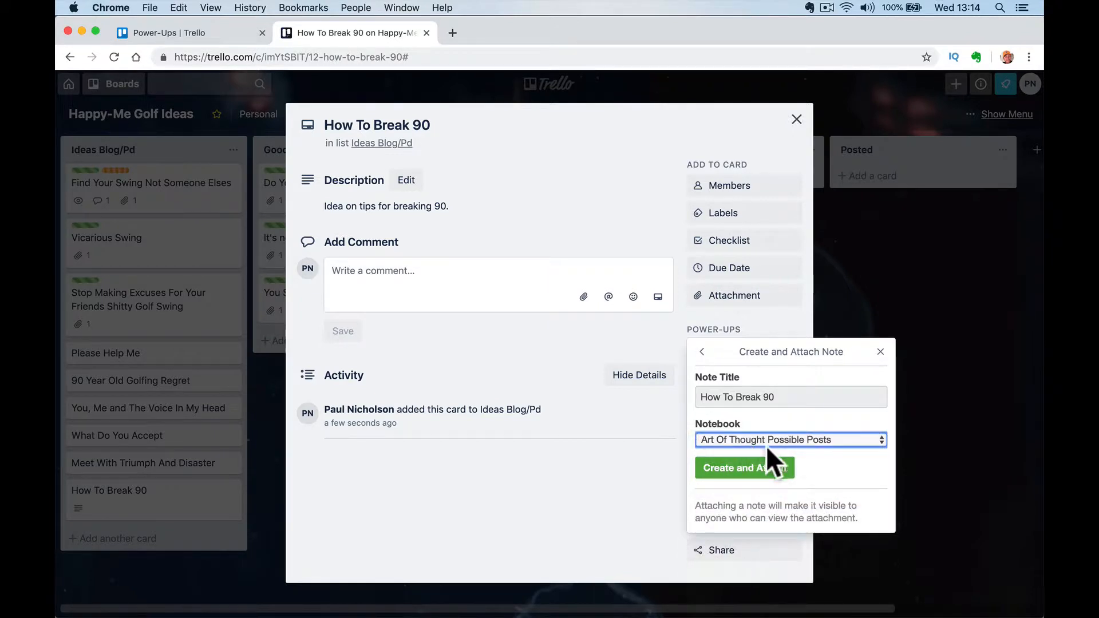
pyautogui.click(743, 468)
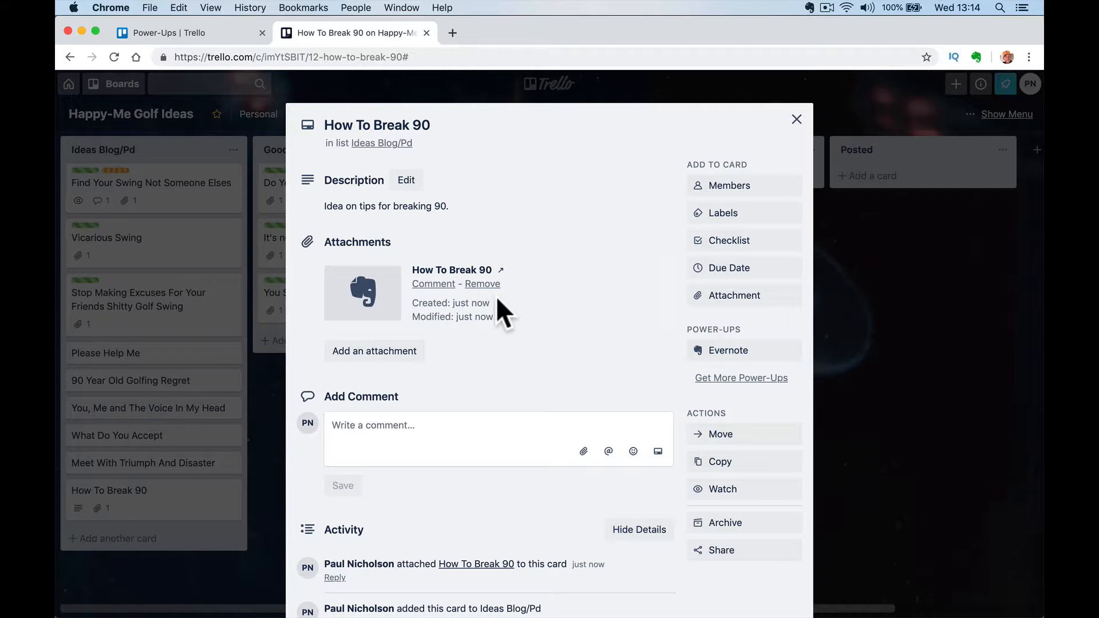
pyautogui.moveTo(424, 291)
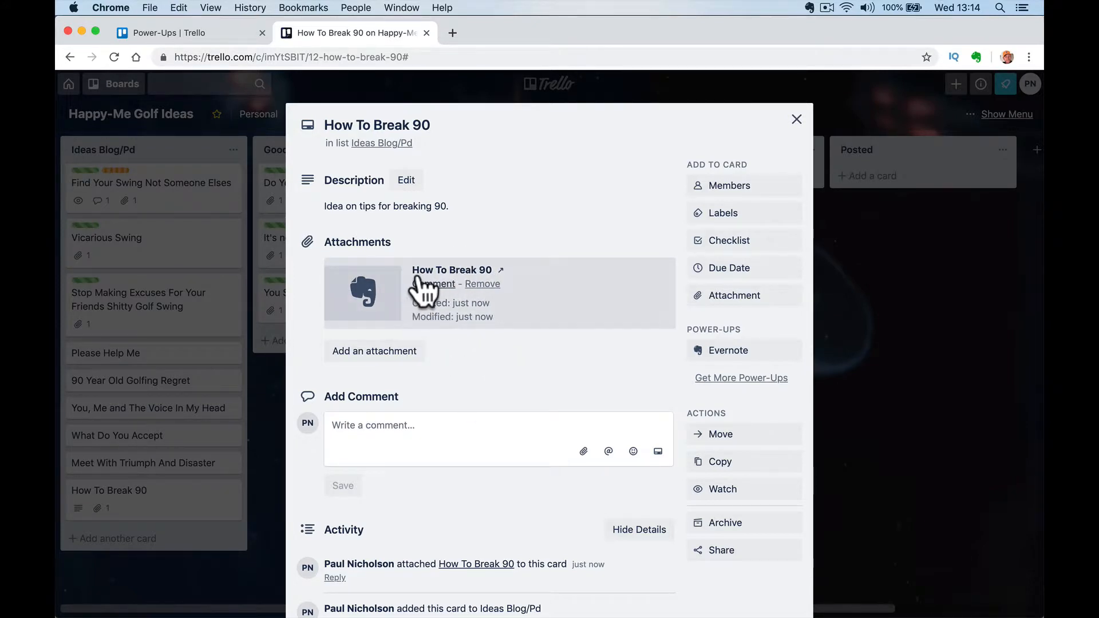
pyautogui.moveTo(466, 298)
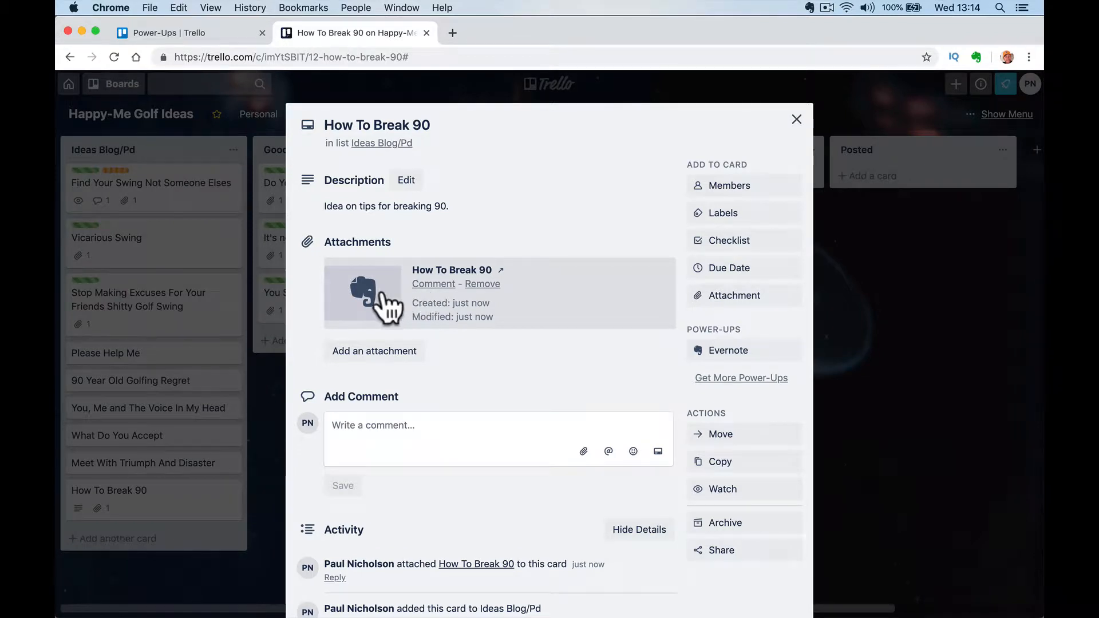
# Open the attached How To Break 90 note in the Evernote web editor.
pyautogui.click(453, 269)
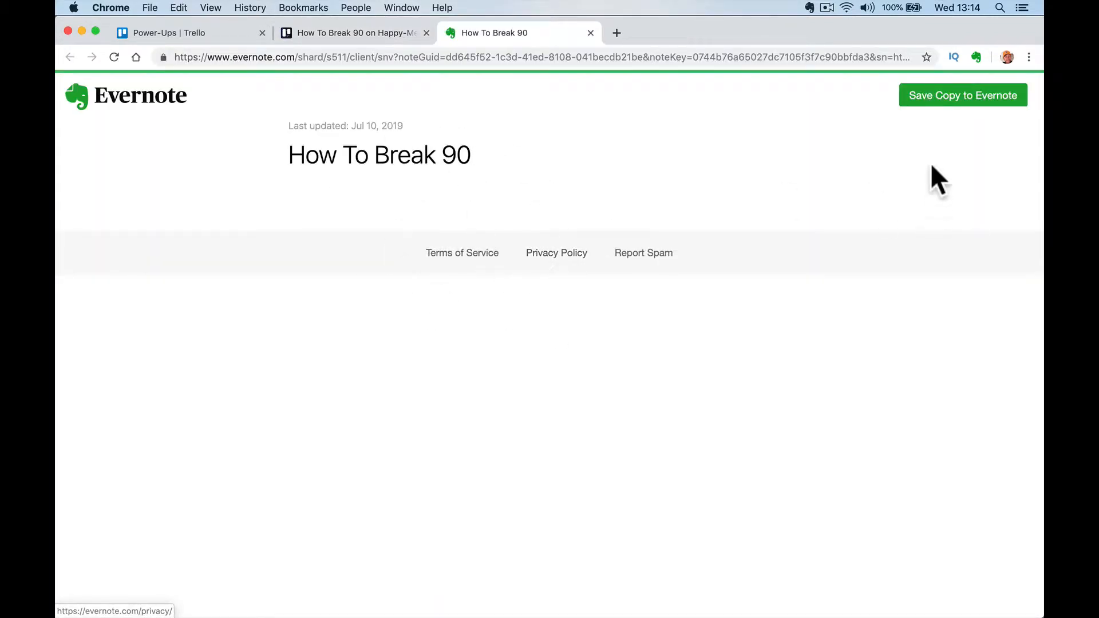
pyautogui.click(962, 96)
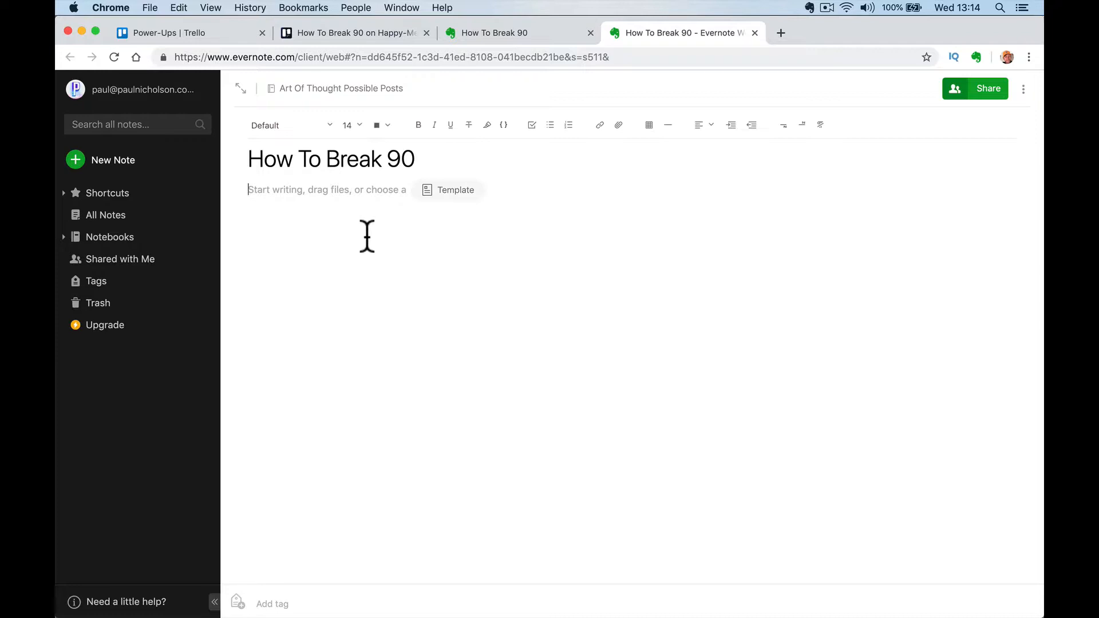
pyautogui.moveTo(549, 597)
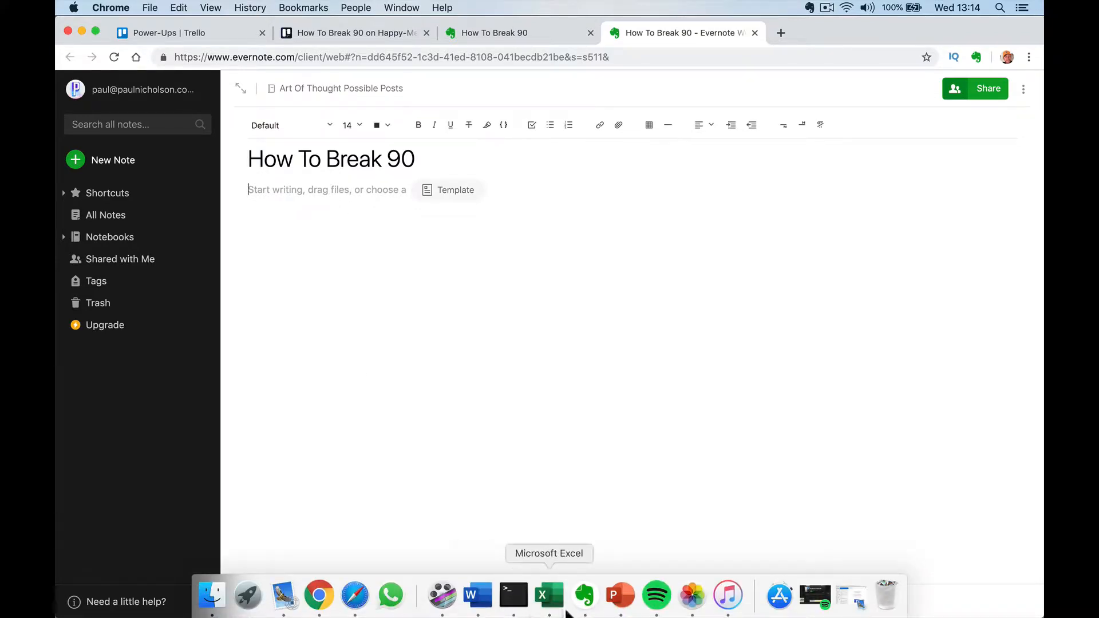
pyautogui.moveTo(584, 597)
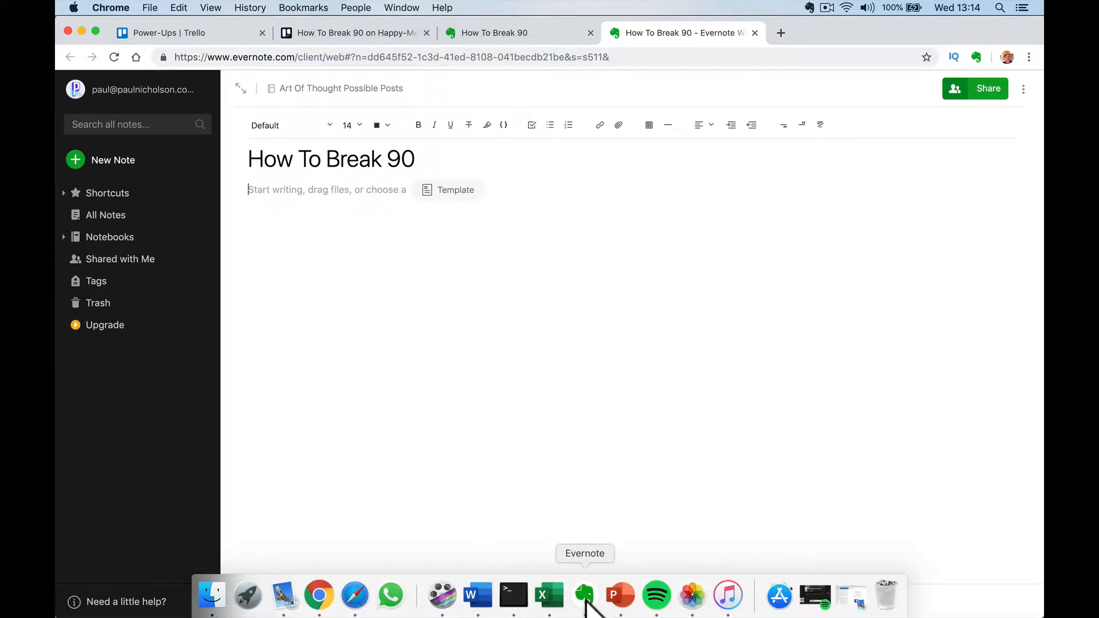
# In Evernote desktop, write 'Ideas on how to break 90. Possible video.' in the note.
pyautogui.click(584, 597)
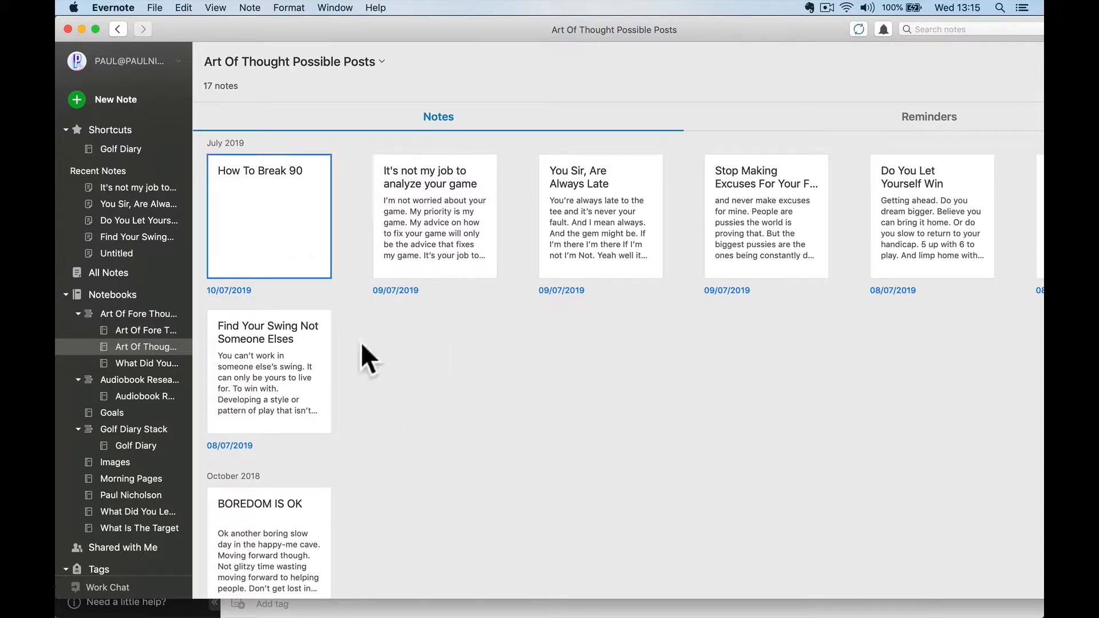
pyautogui.doubleClick(268, 216)
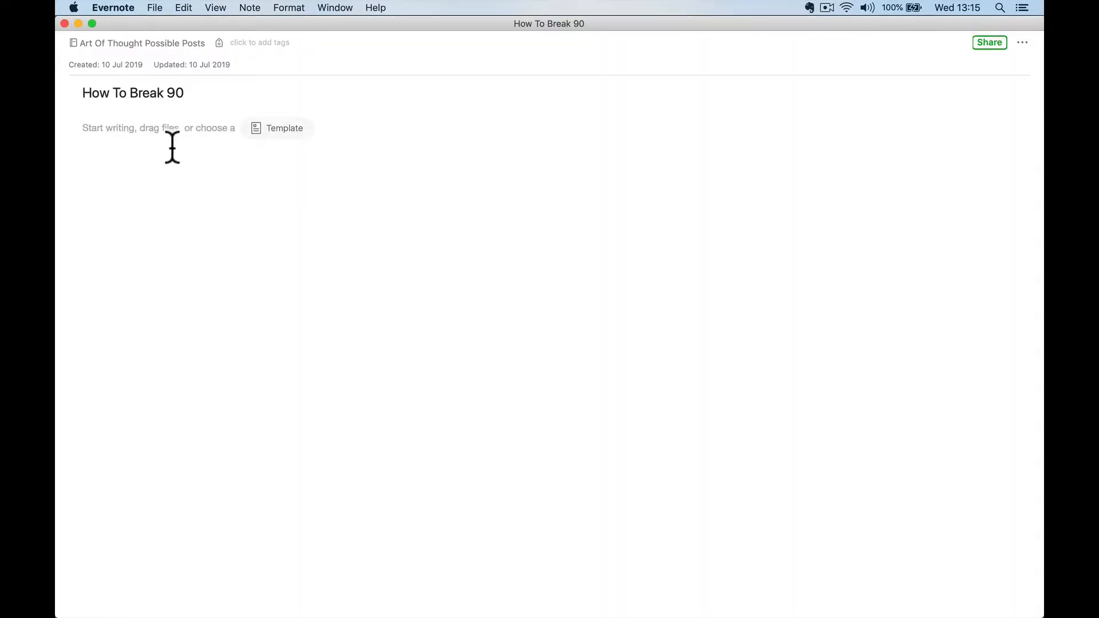
pyautogui.write('Ideas on how to bre')
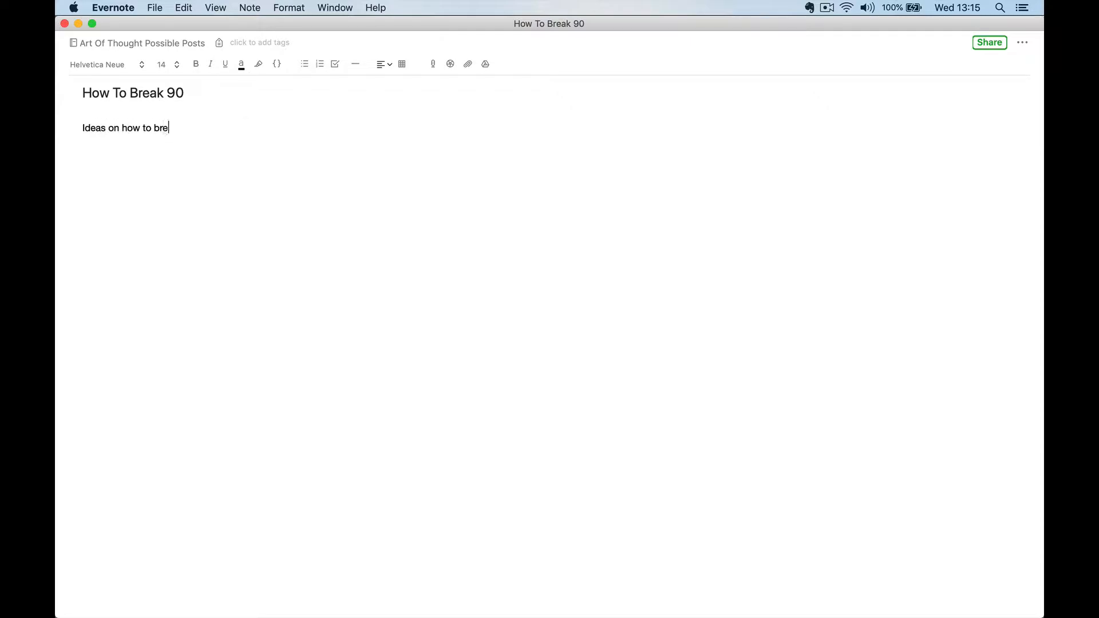
pyautogui.write('ak 9p')
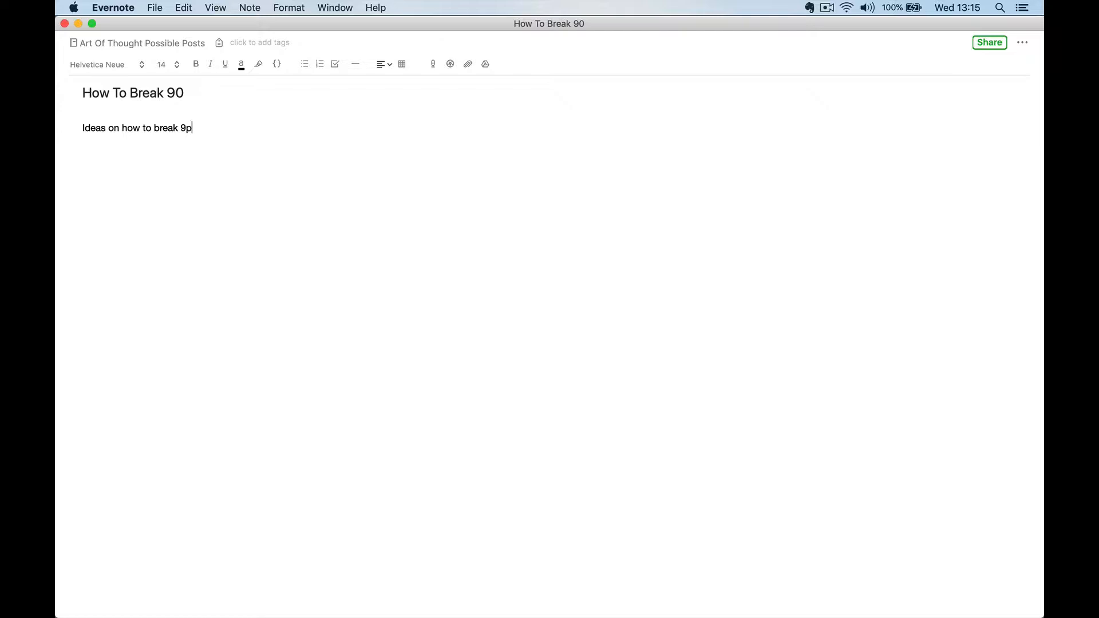
pyautogui.write('0.')
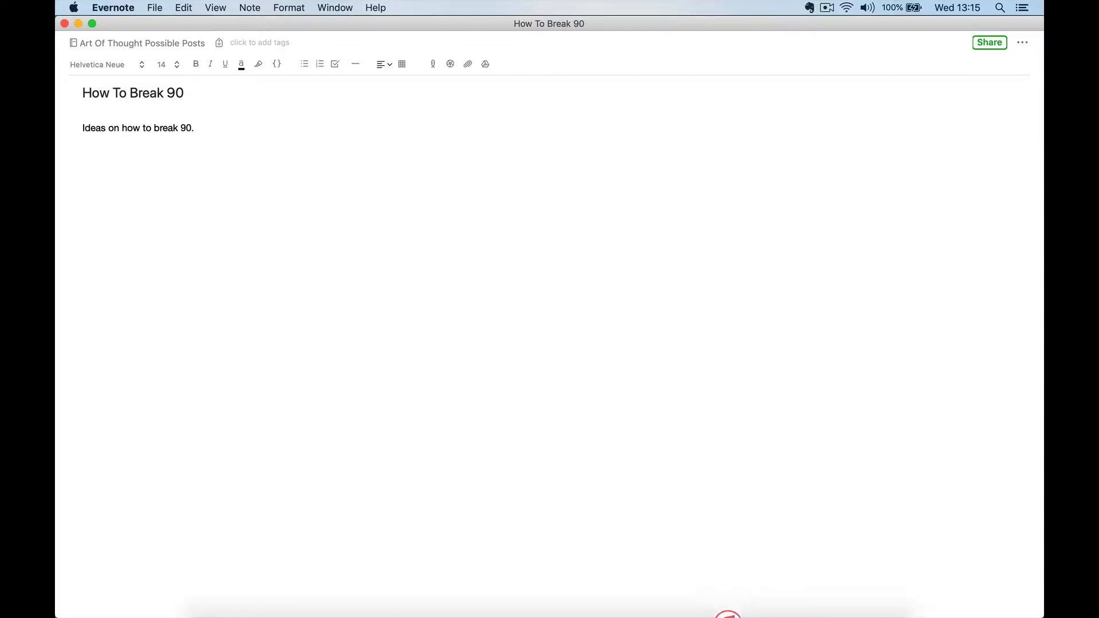
pyautogui.write('Possible')
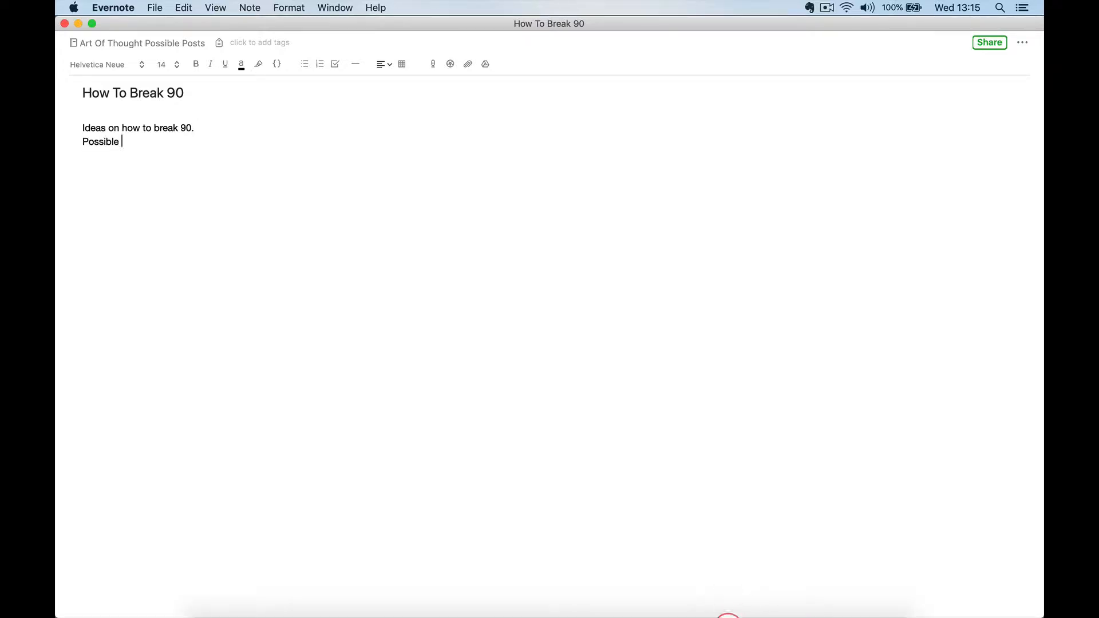
pyautogui.write('video.')
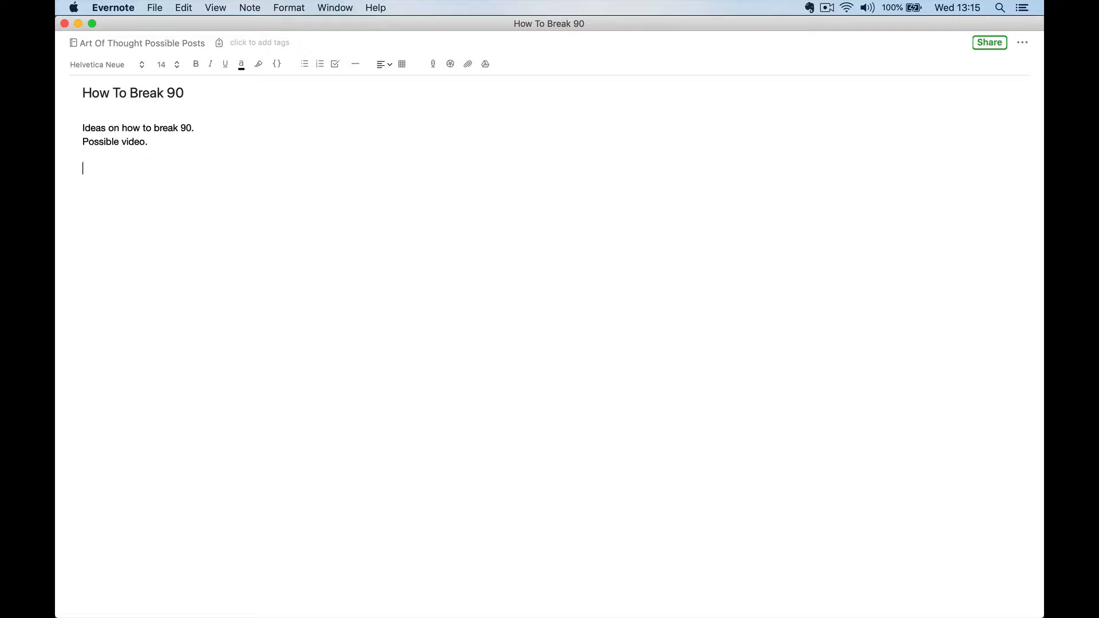
pyautogui.moveTo(138, 92)
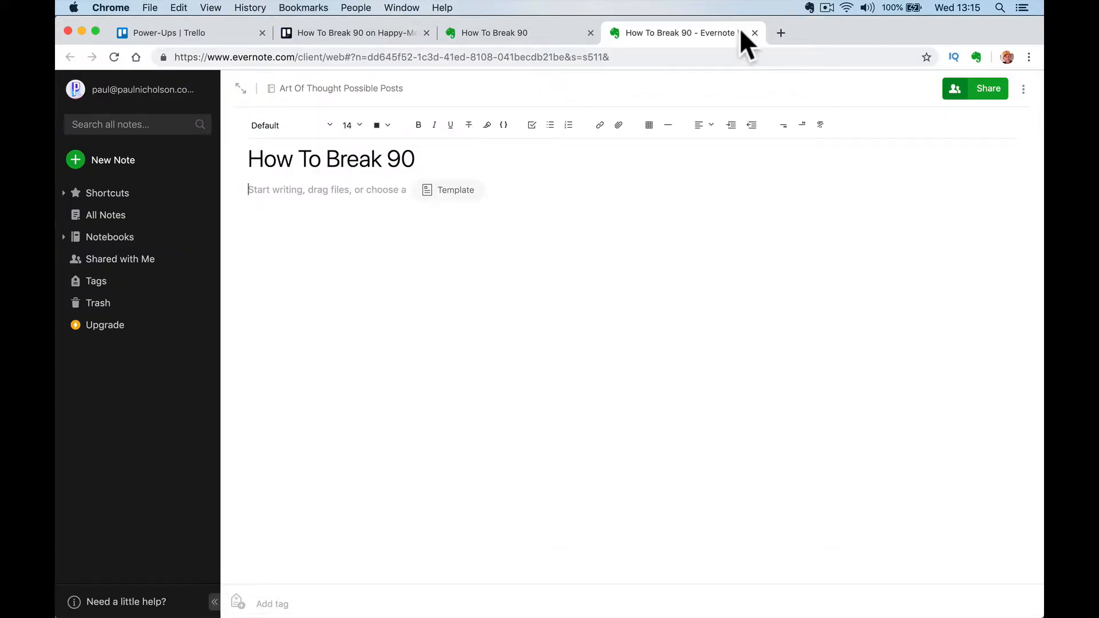
# Close the Evernote Web tab to return to the How To Break 90 Trello card.
pyautogui.click(754, 33)
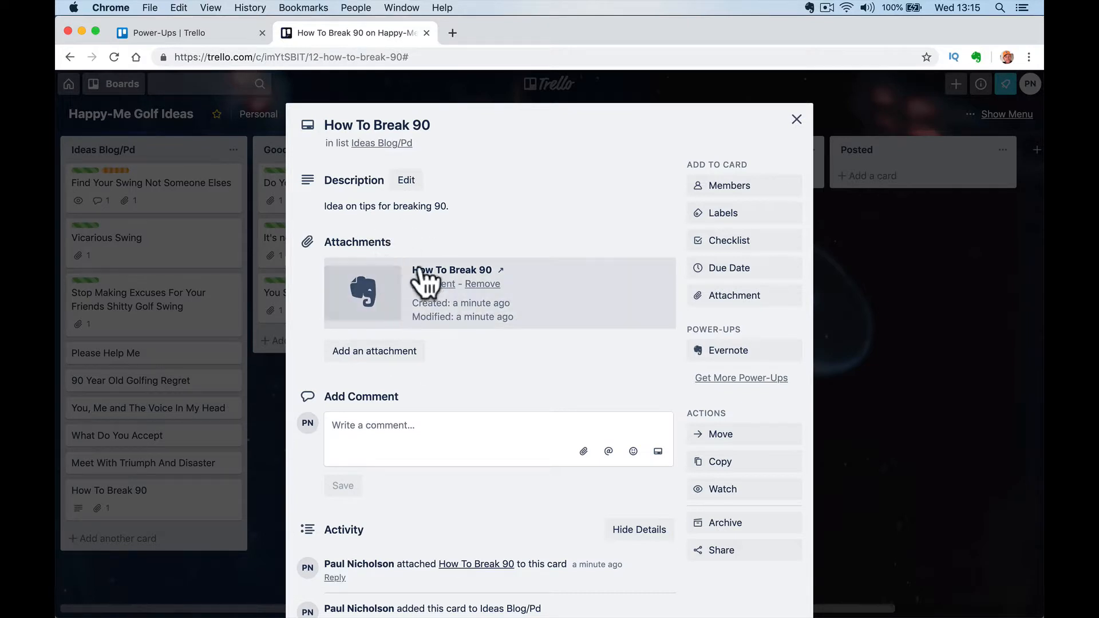
pyautogui.moveTo(419, 258)
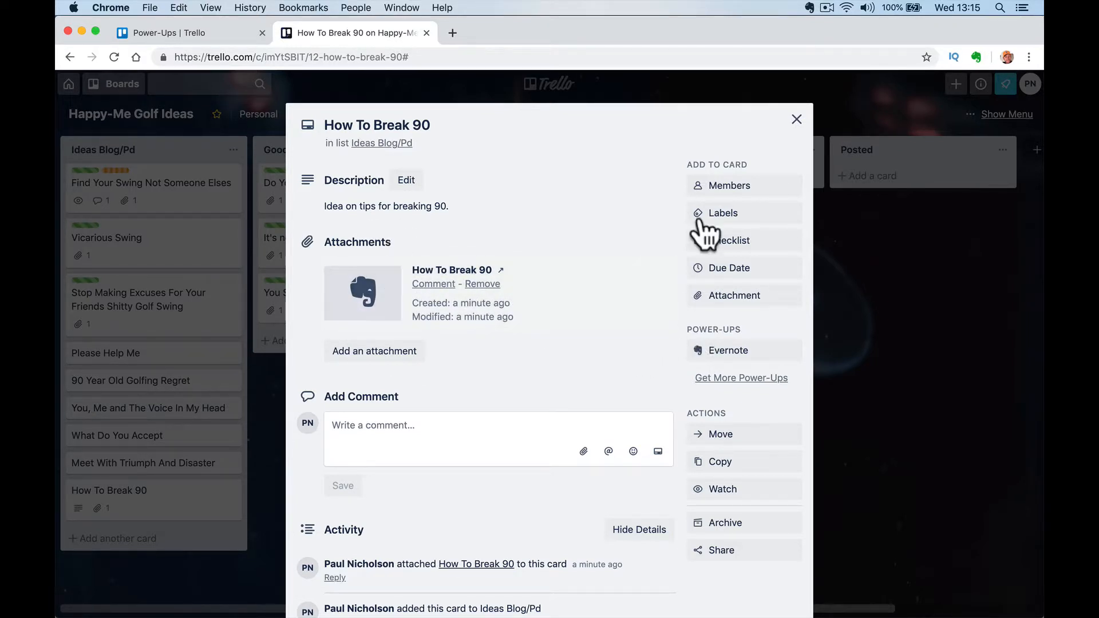
# Attach the Webinar Perfect Evernote note to the Meet With Triumph And Disaster card.
pyautogui.click(796, 119)
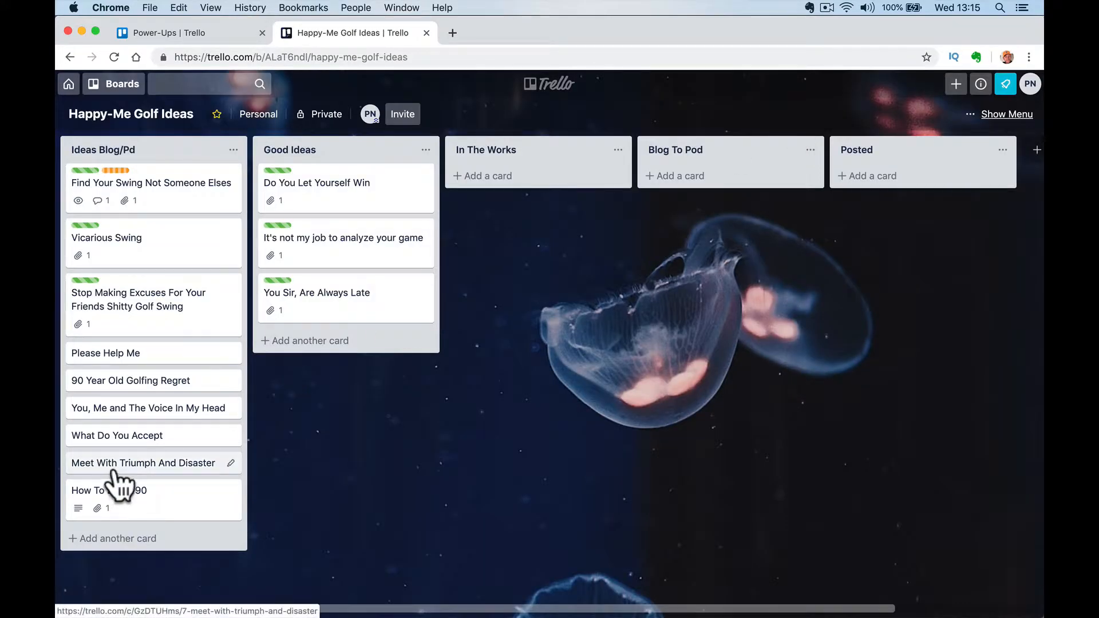
pyautogui.click(143, 462)
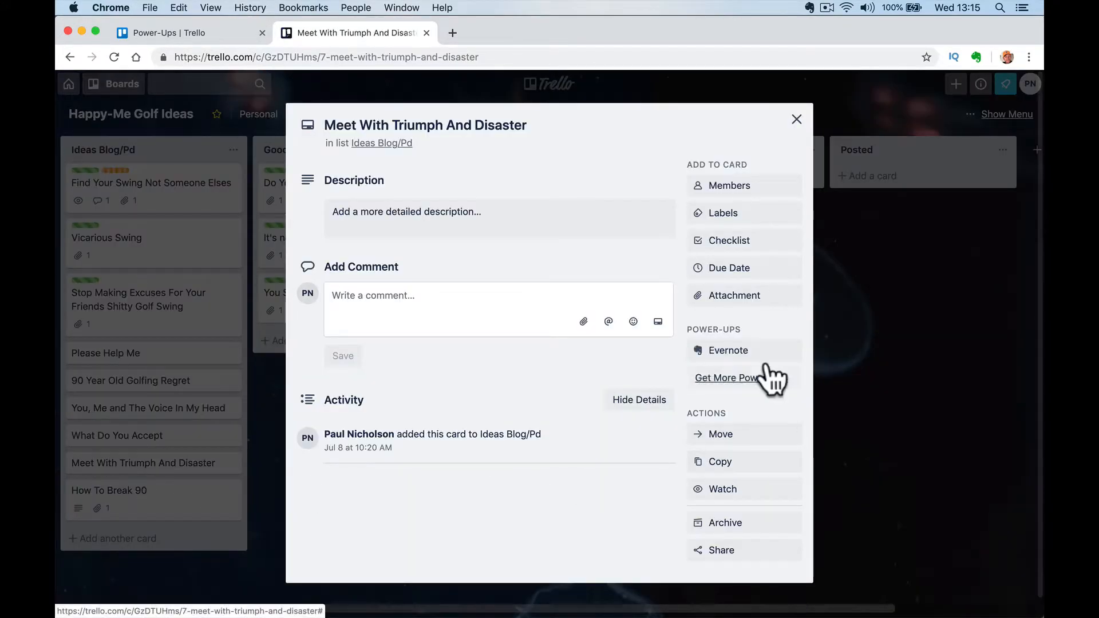
pyautogui.click(727, 350)
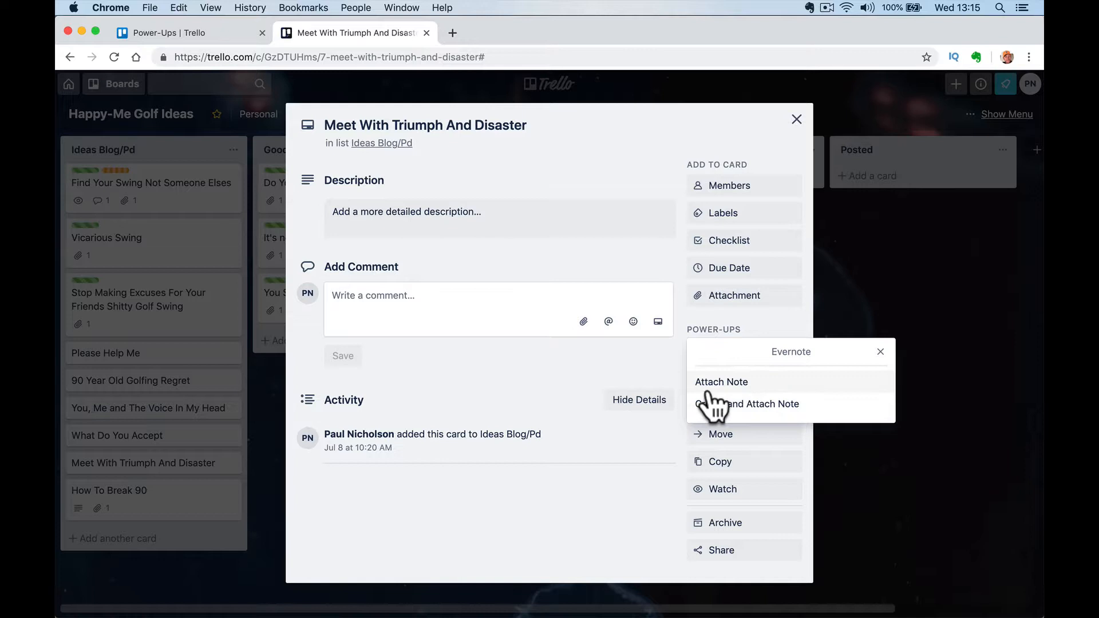
pyautogui.click(721, 381)
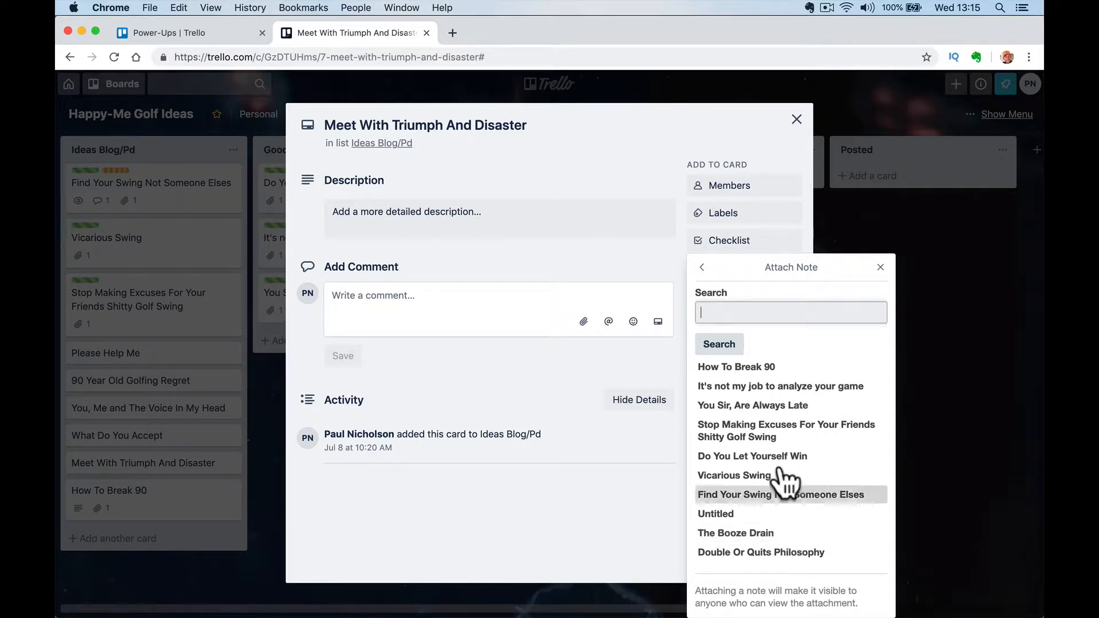
pyautogui.scroll(-3)
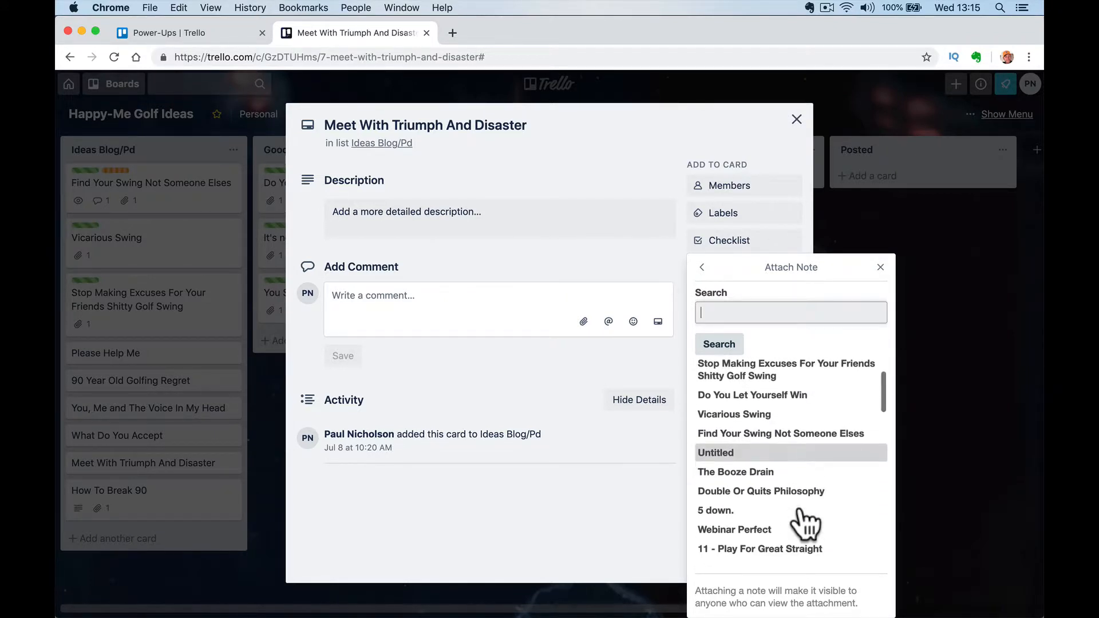
pyautogui.scroll(-3)
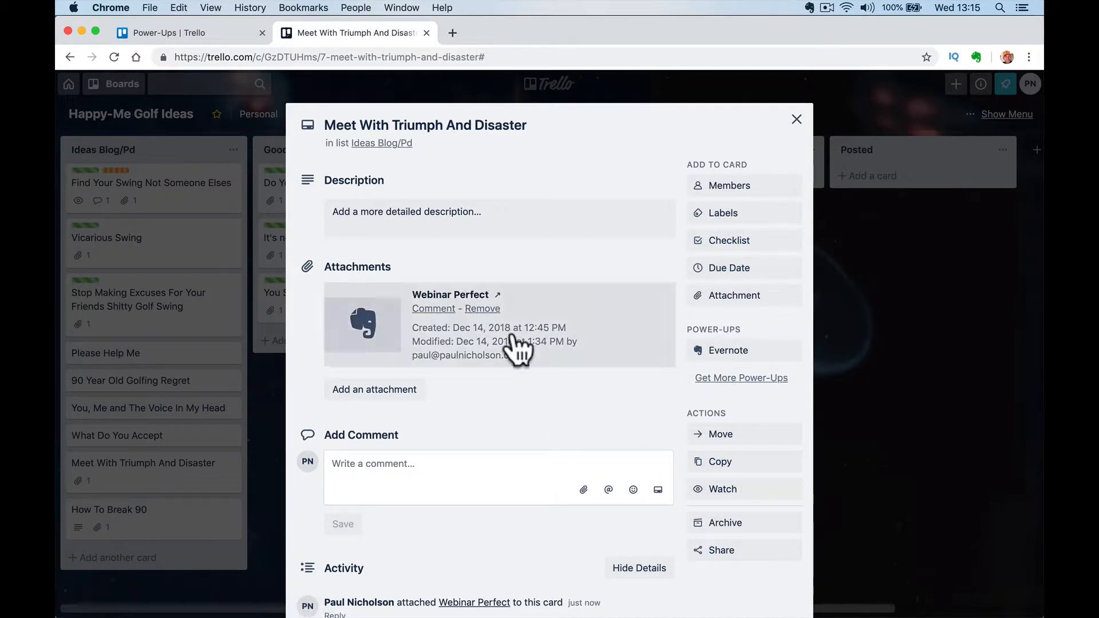
# Dismiss the Evernote options and start removing the Webinar Perfect attachment.
pyautogui.click(728, 351)
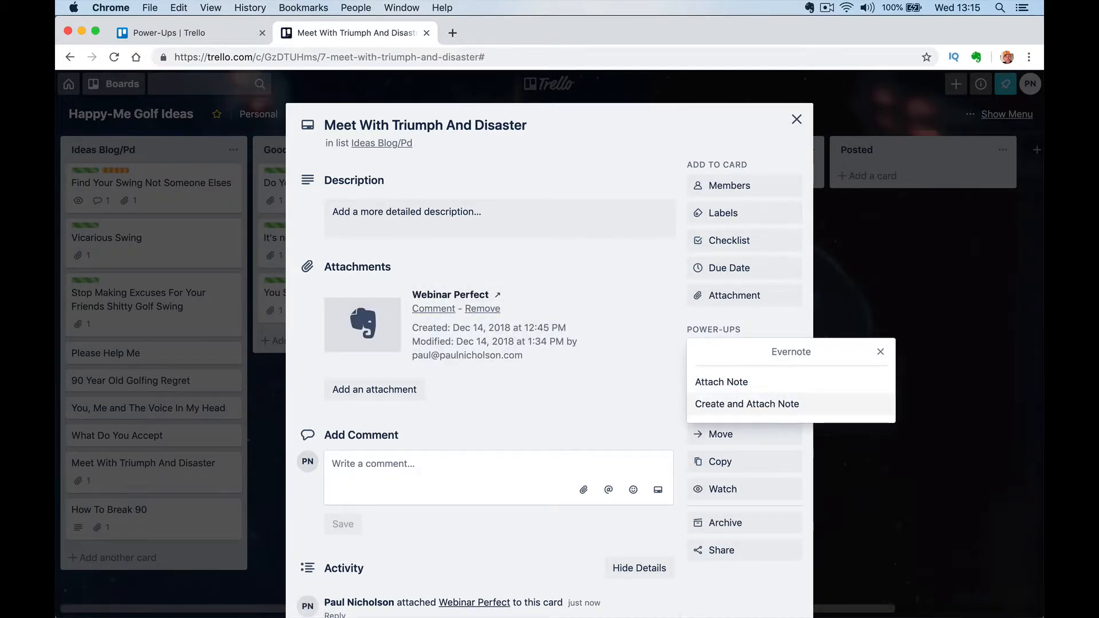
pyautogui.click(880, 351)
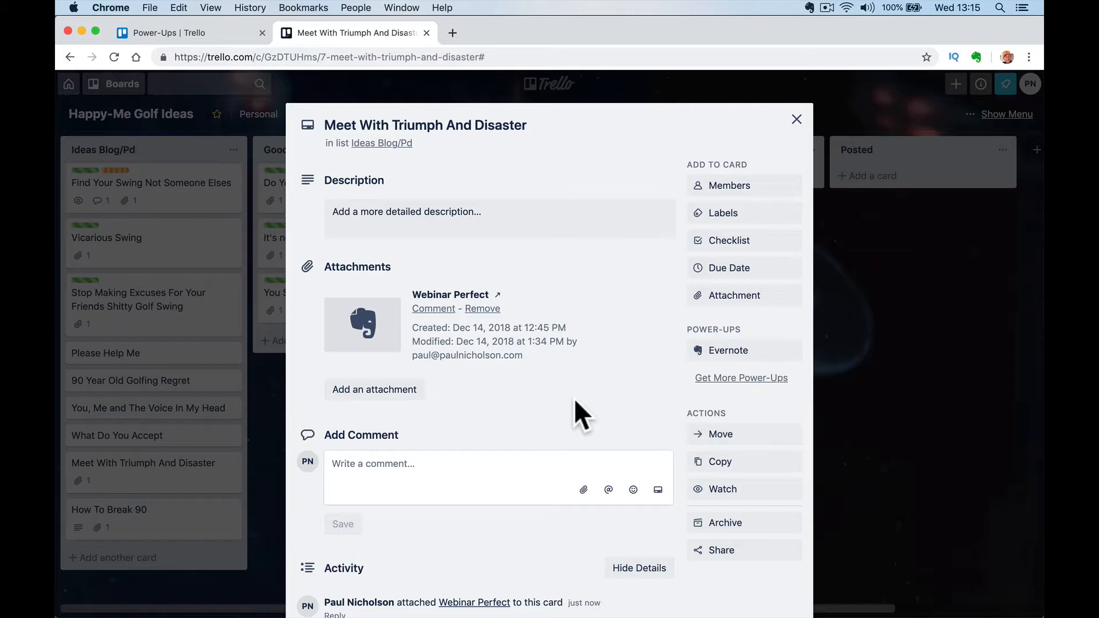
pyautogui.click(482, 309)
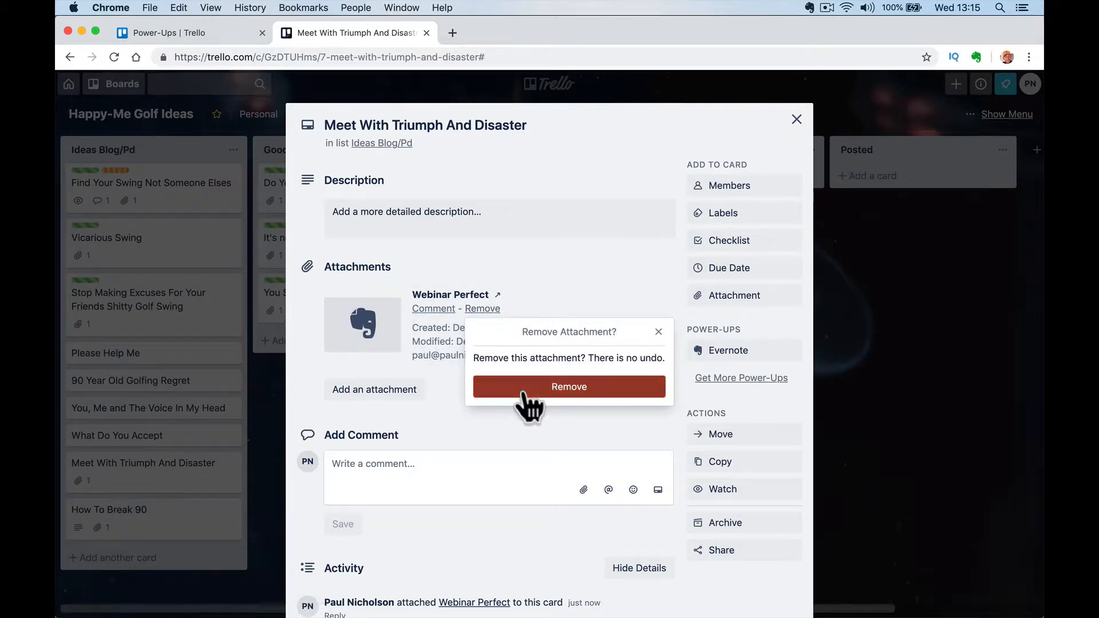
# Confirm removing Webinar Perfect, then begin a 'Triumph and Disaster' note in Evernote.
pyautogui.click(583, 597)
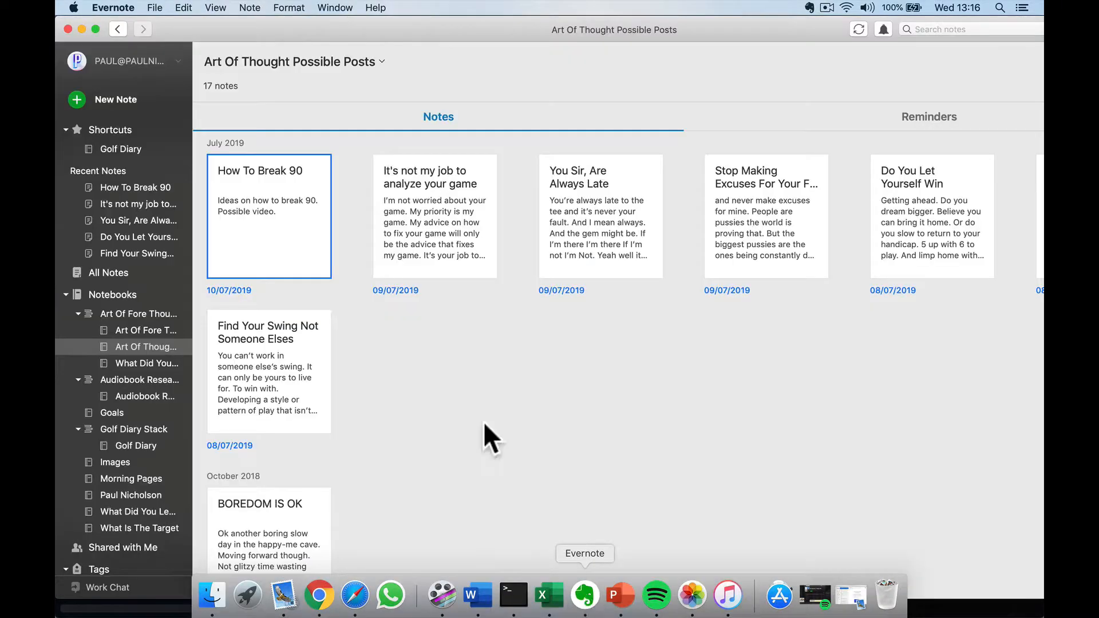
pyautogui.click(115, 99)
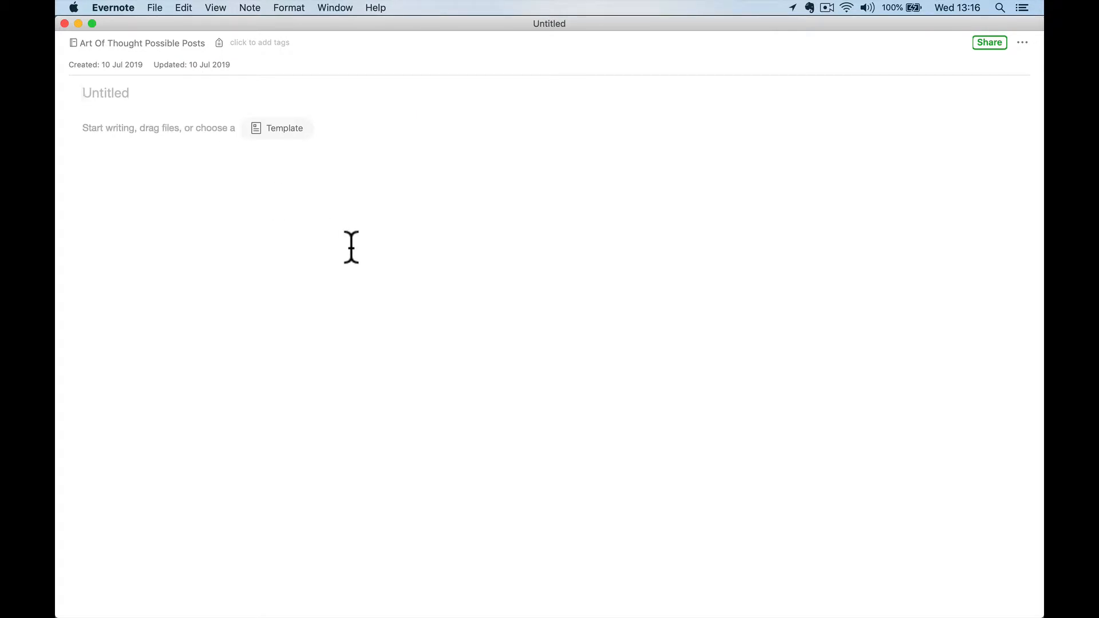
pyautogui.write('Triumph')
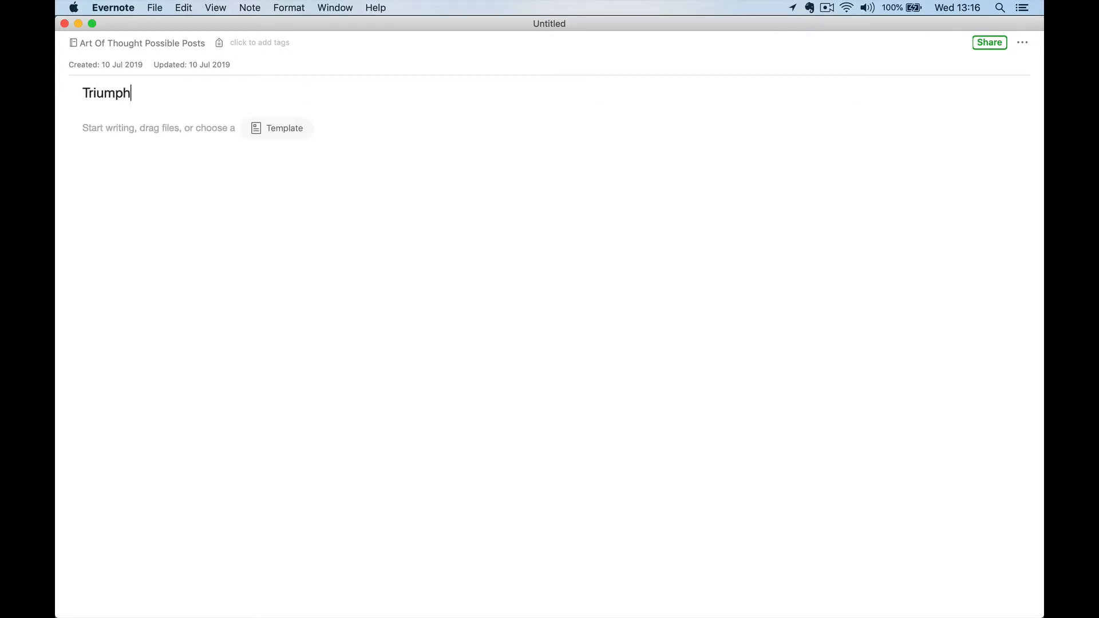
pyautogui.write('and Disas')
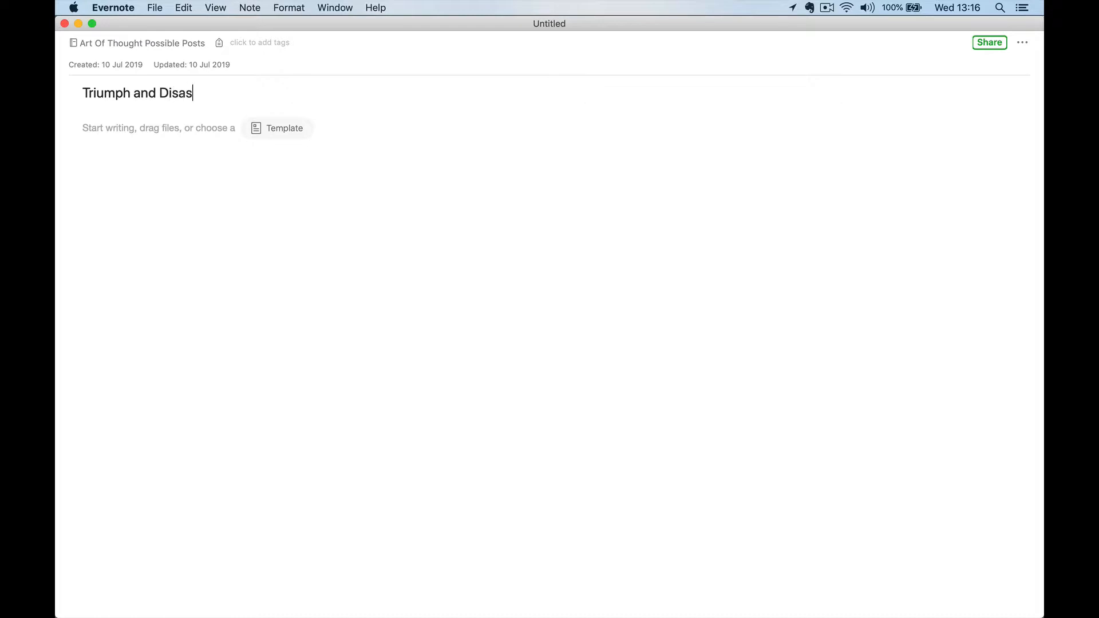
pyautogui.write('Ta')
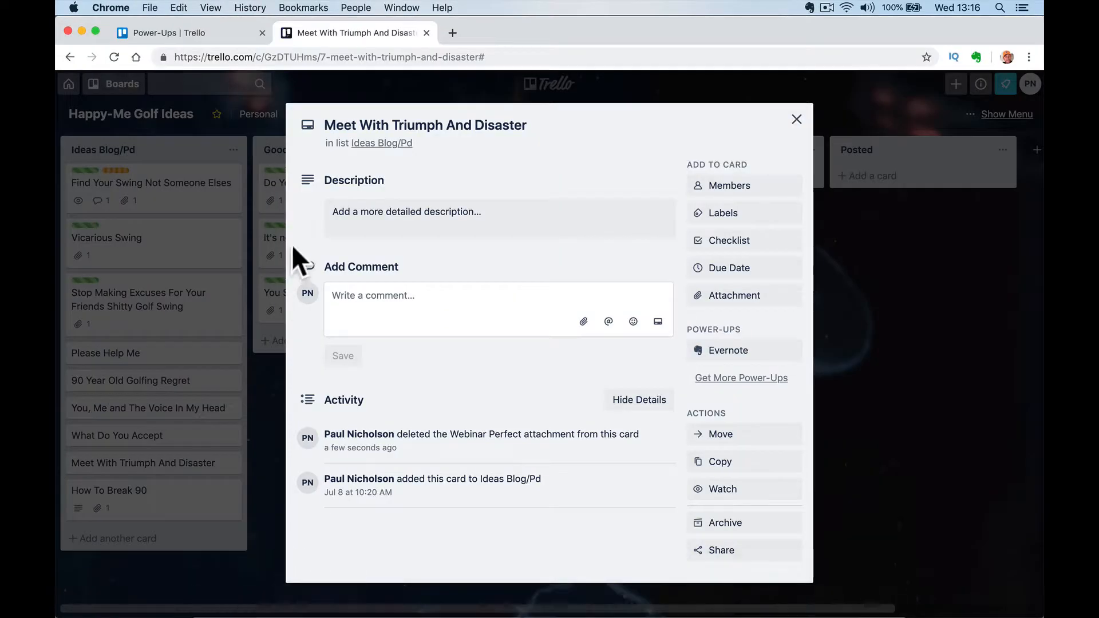
# Reopen the Meet With Triumph And Disaster card and choose to attach an existing Evernote note.
pyautogui.click(796, 119)
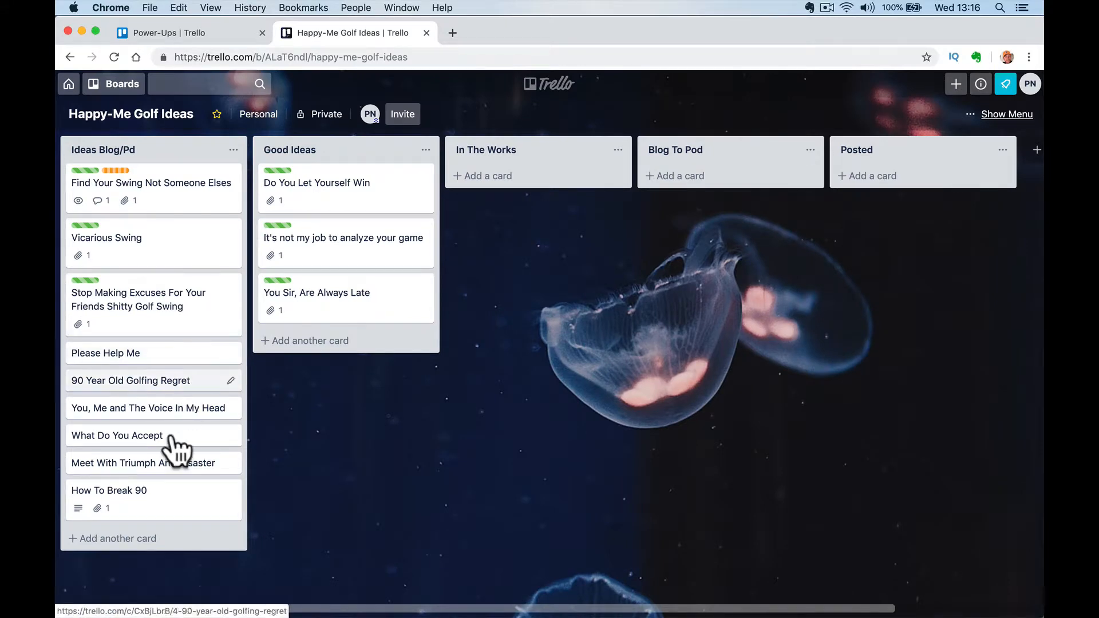
pyautogui.click(142, 463)
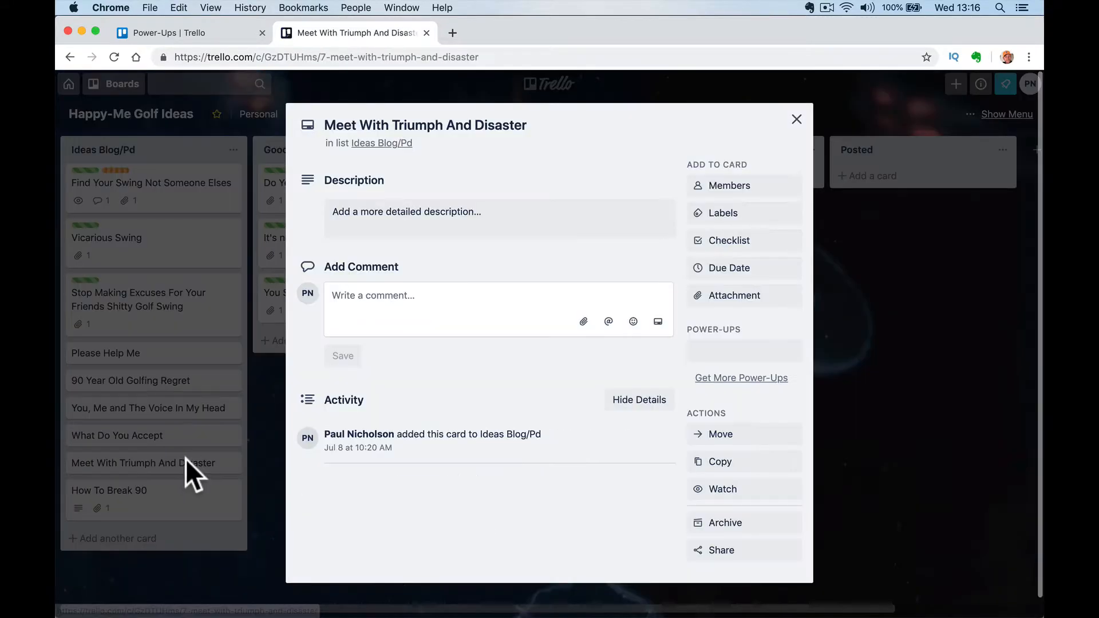
pyautogui.click(743, 350)
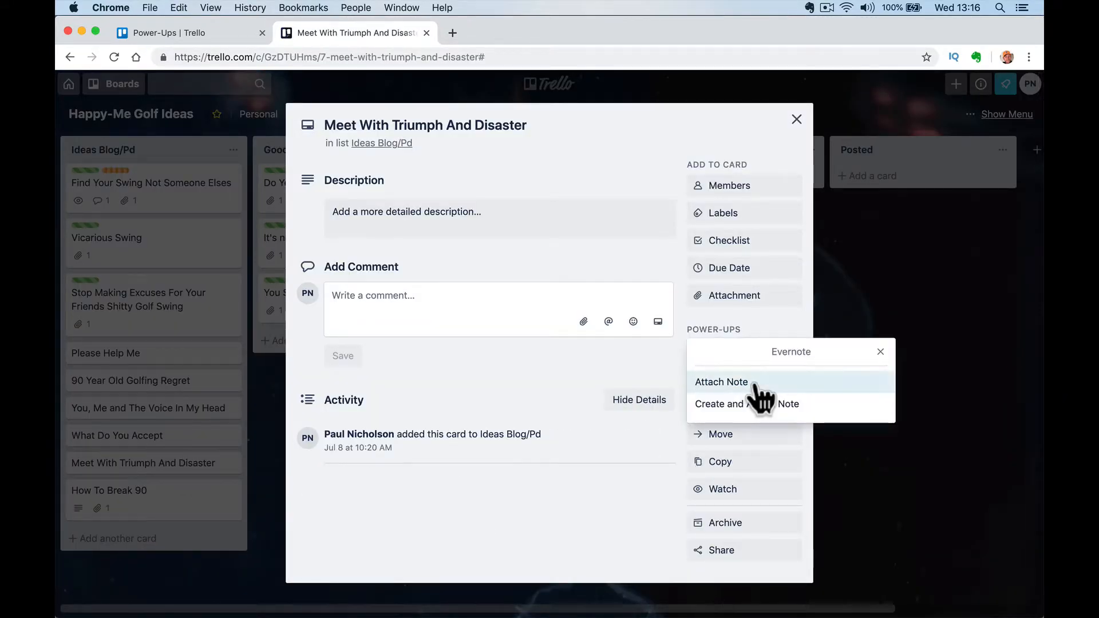
pyautogui.click(721, 381)
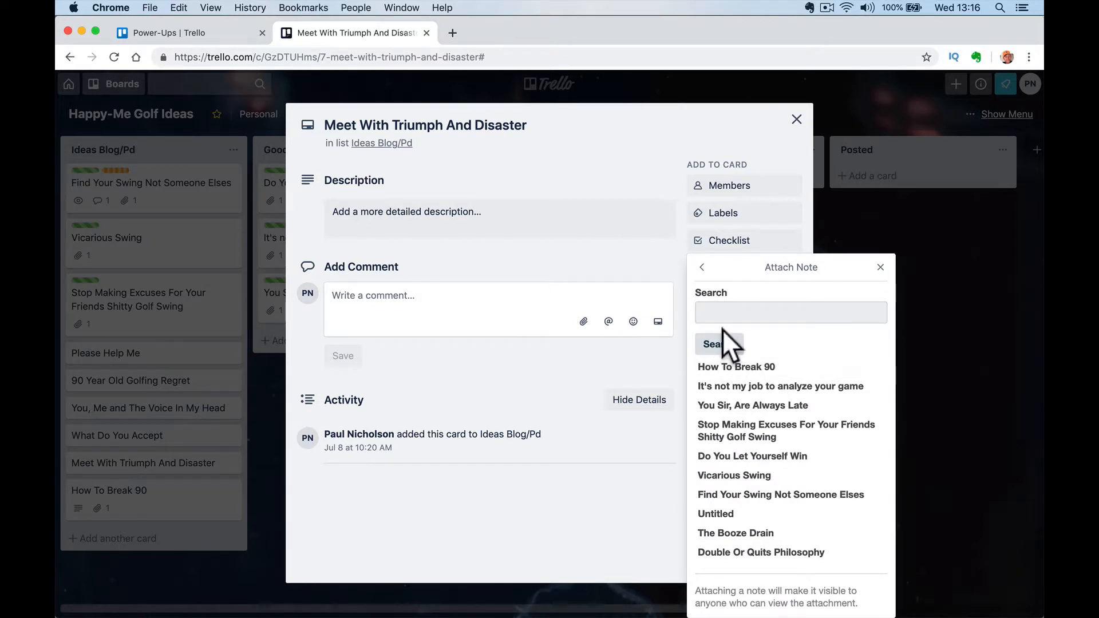
# Search notes for 'triumph' and attach the Triumph and Disaster note to the card.
pyautogui.click(789, 313)
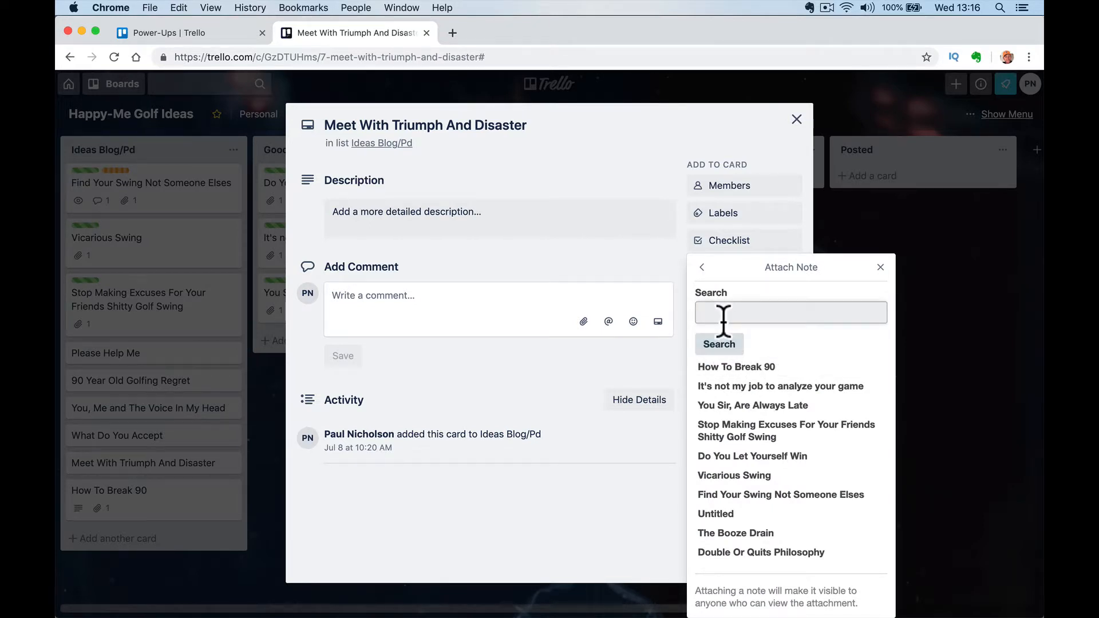
pyautogui.write('triumph')
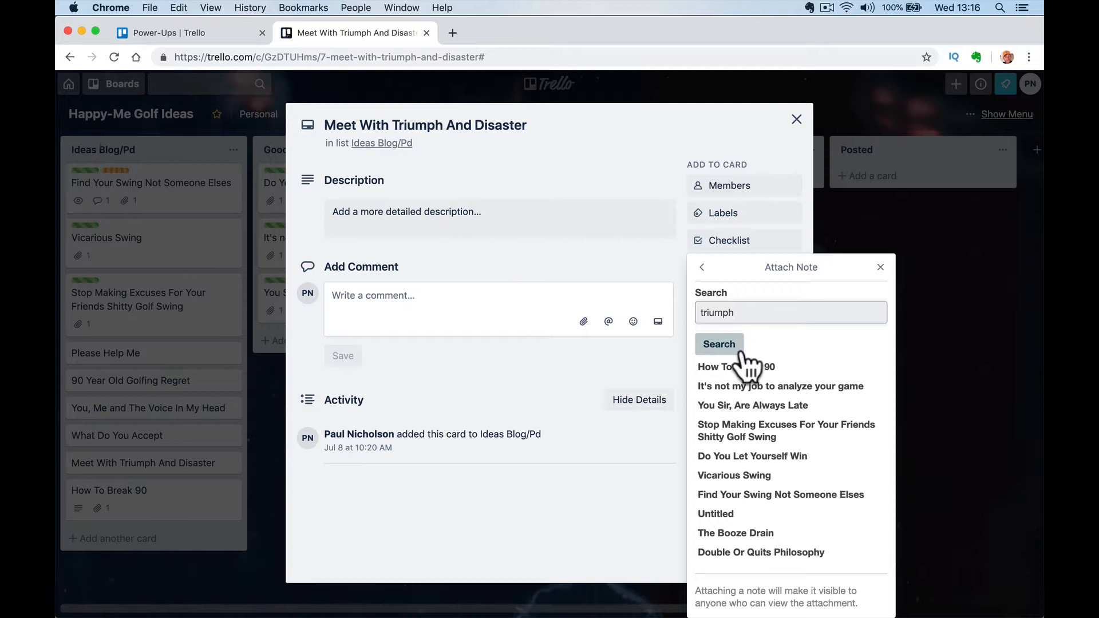
pyautogui.click(718, 344)
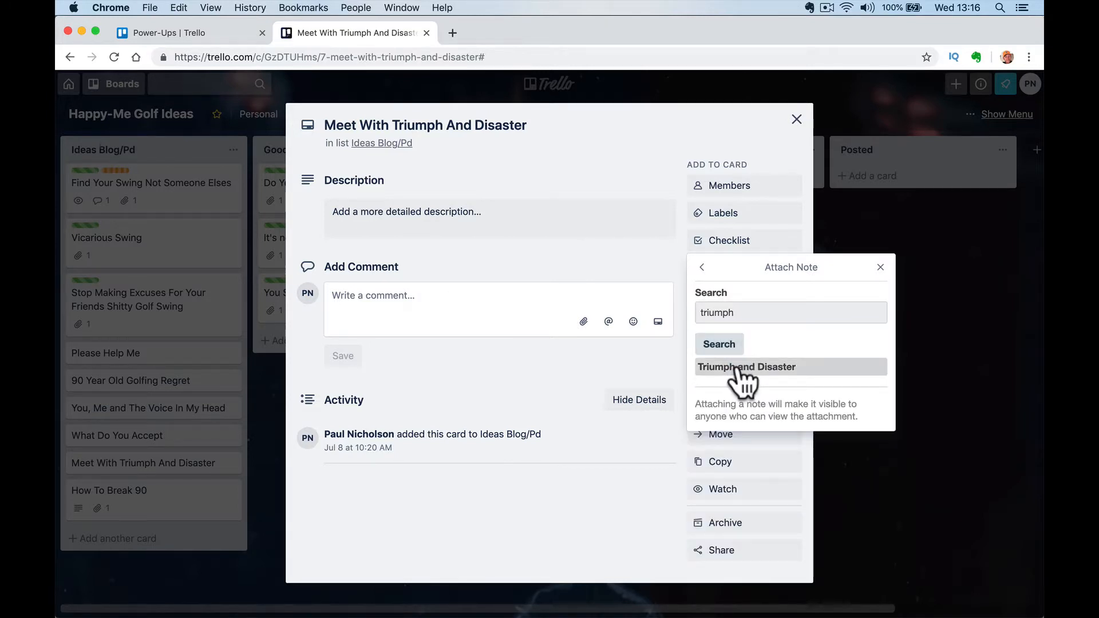
pyautogui.click(747, 366)
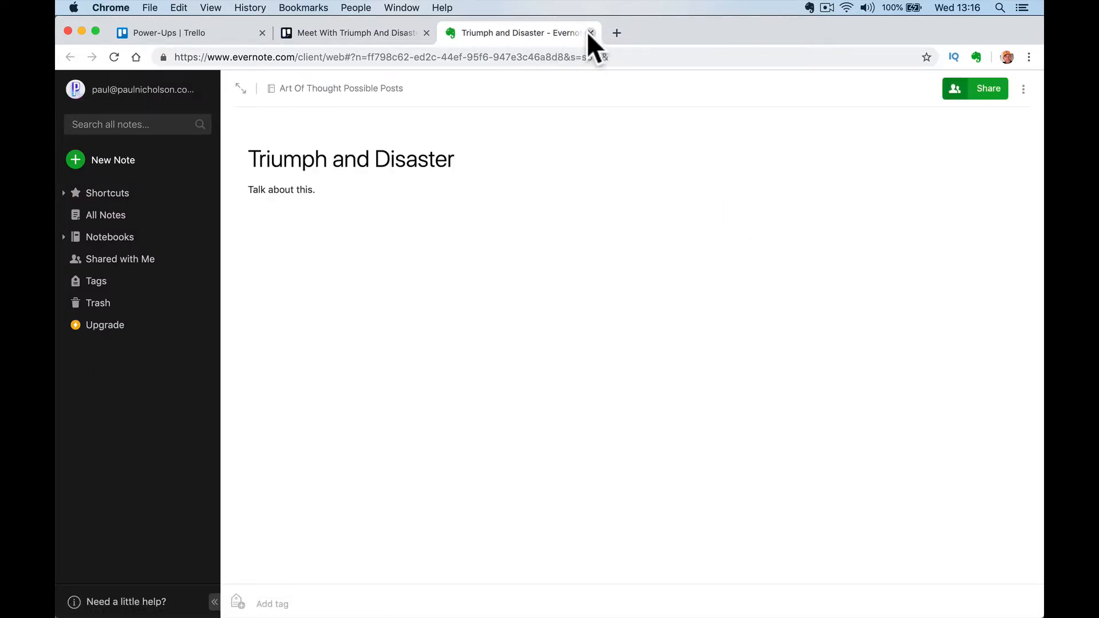
# Close the Evernote tab showing the Triumph and Disaster note.
pyautogui.click(591, 32)
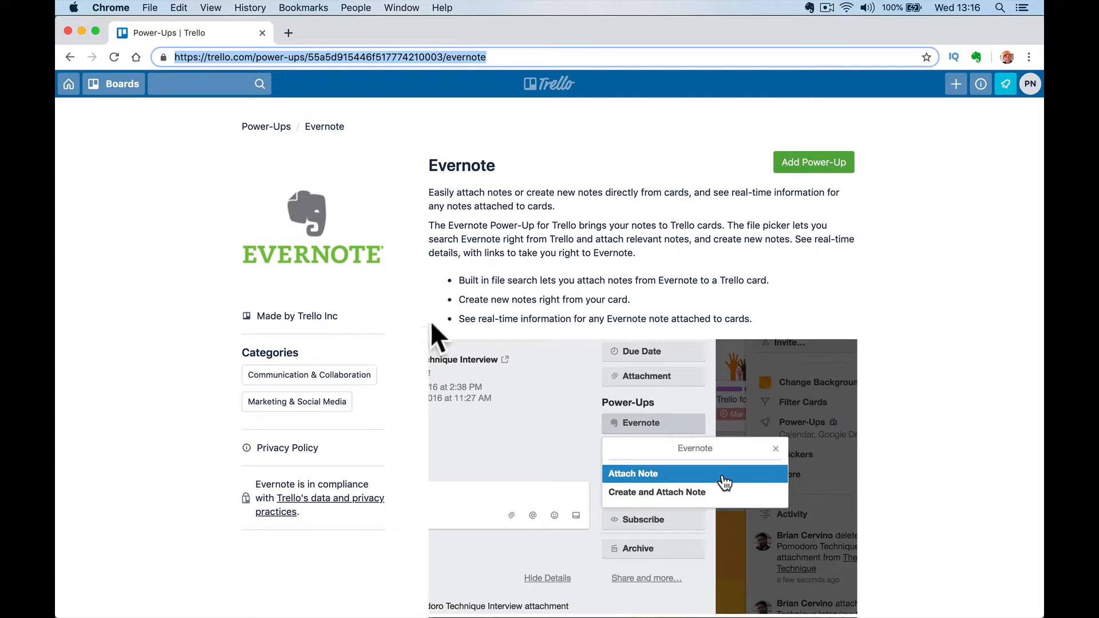
# Add the Evernote Power-Up to the Paul Nicholson Training Videos/Courses board and open that board.
pyautogui.click(813, 162)
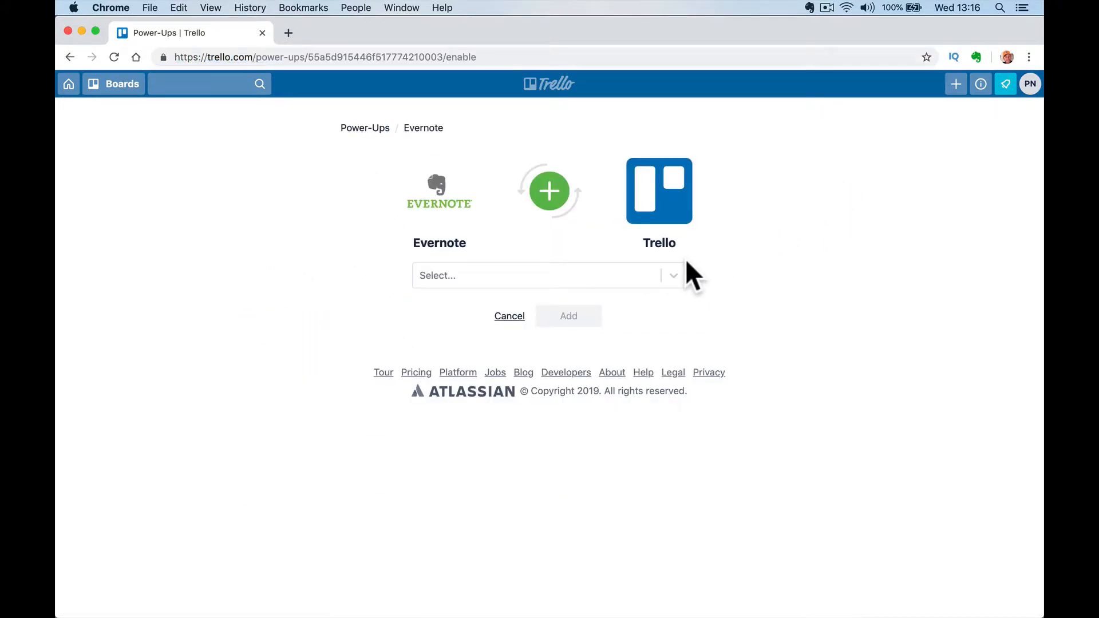
pyautogui.moveTo(710, 305)
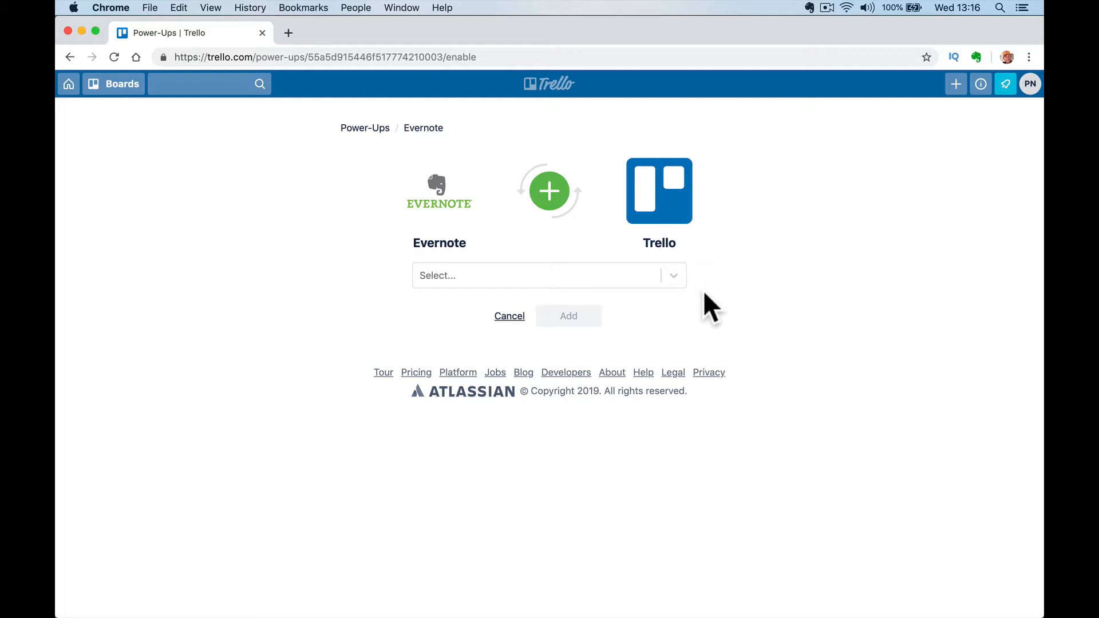
pyautogui.moveTo(711, 316)
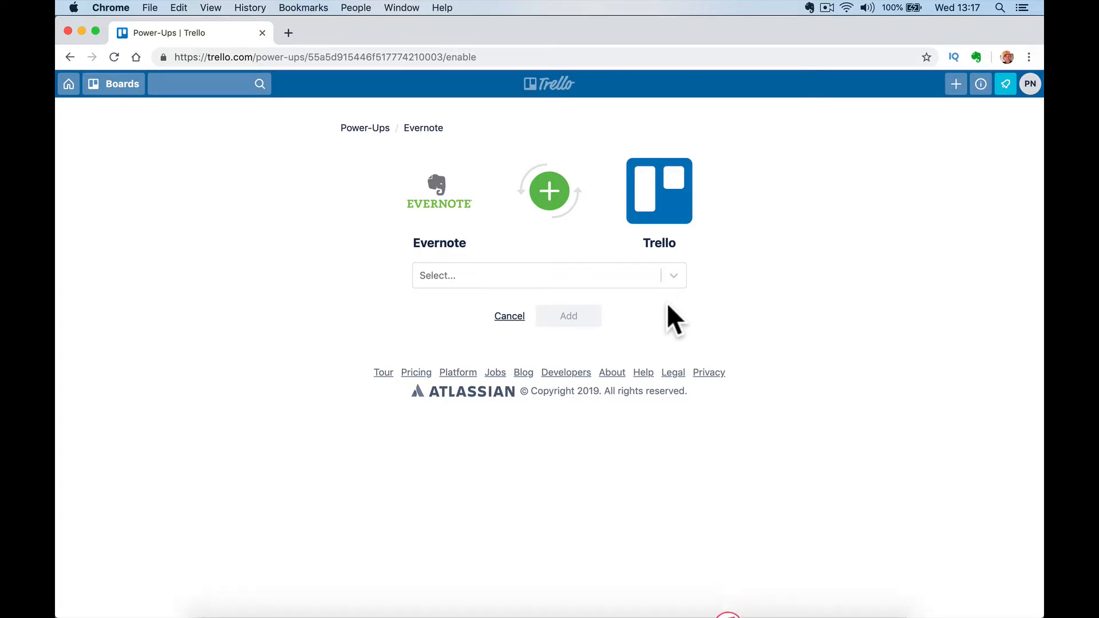
pyautogui.click(540, 275)
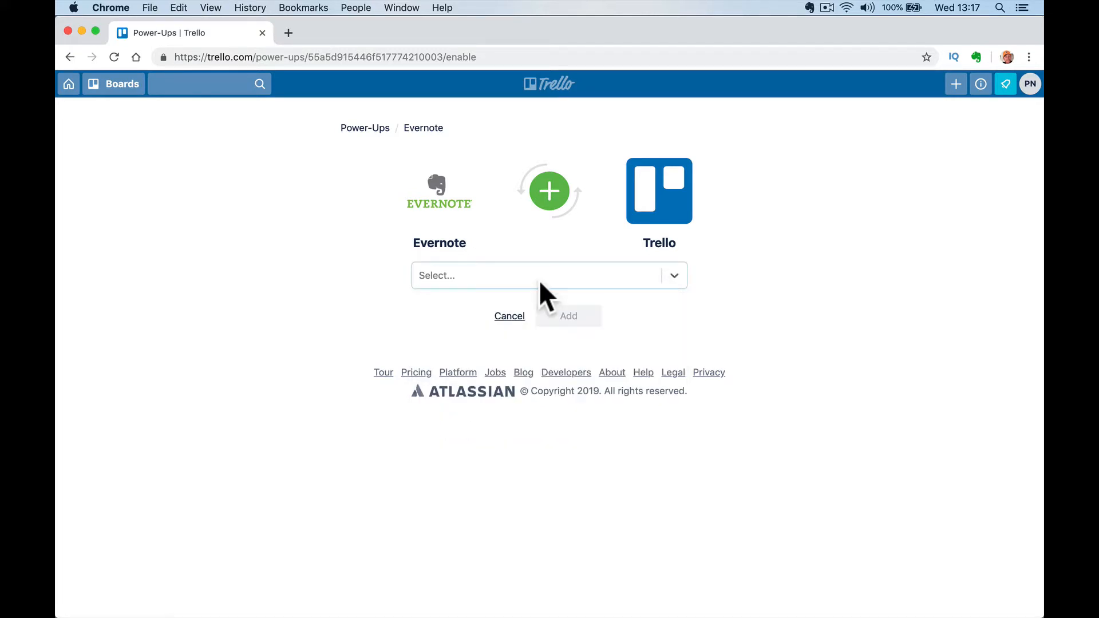
pyautogui.write('tr')
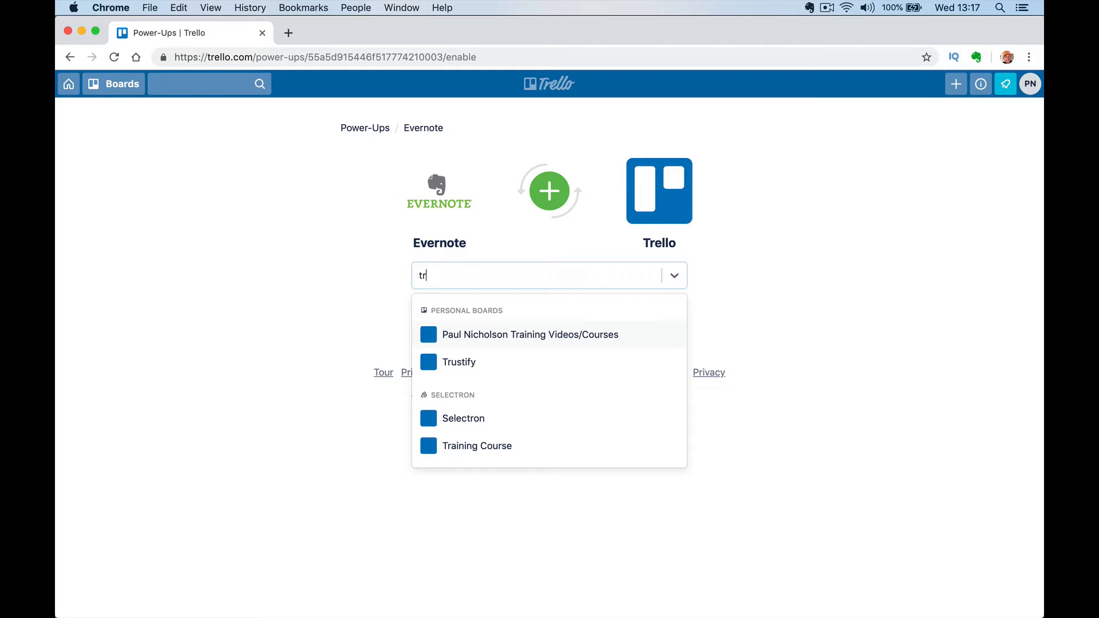
pyautogui.moveTo(544, 346)
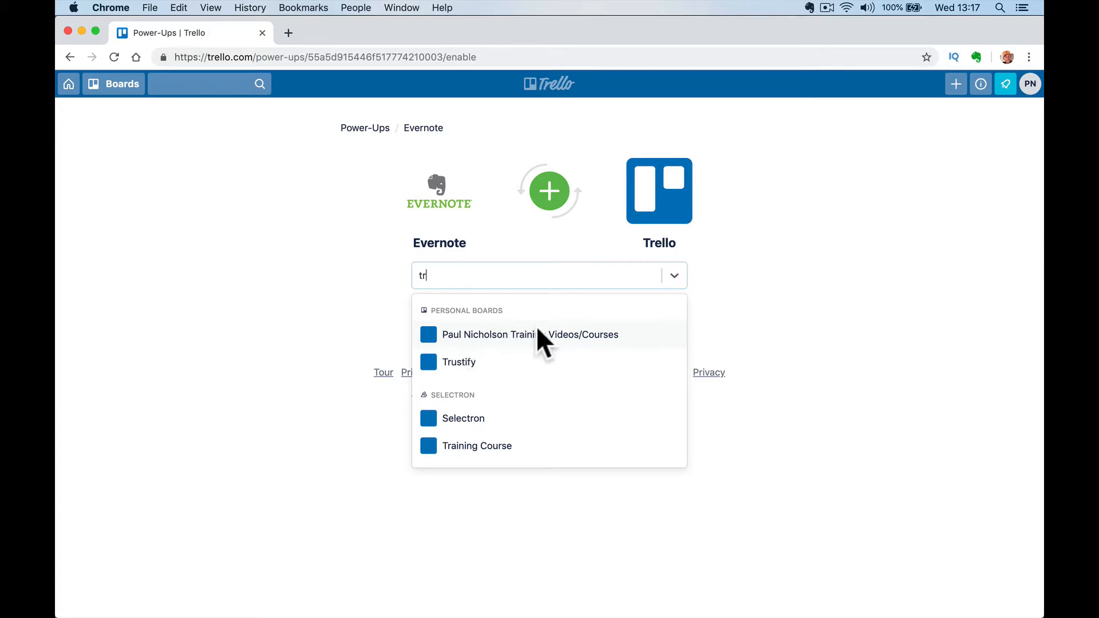
pyautogui.click(521, 335)
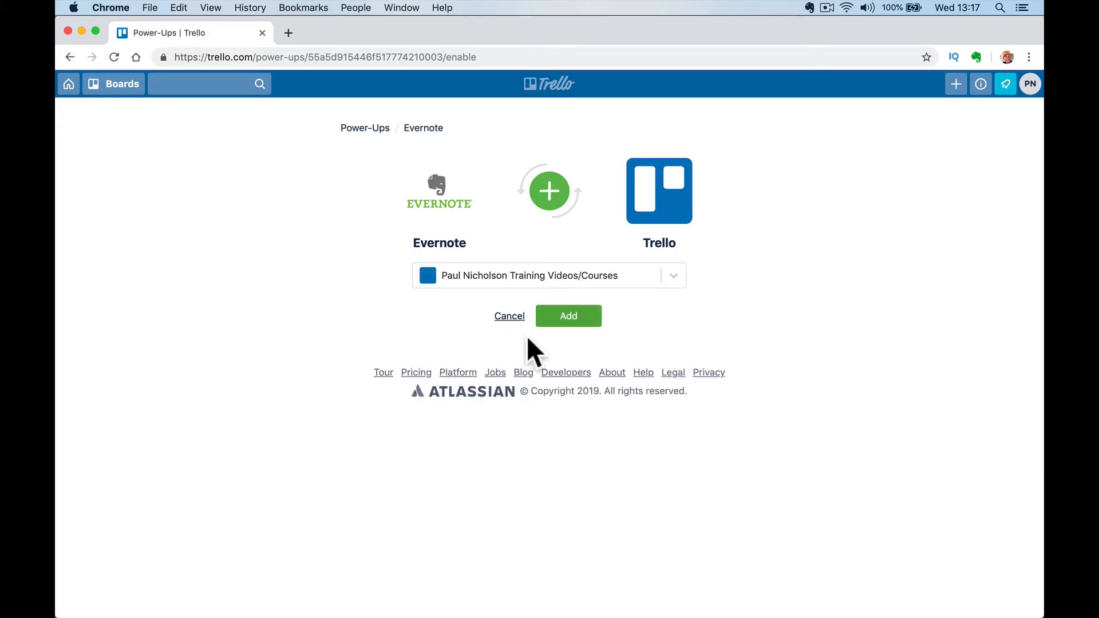
pyautogui.click(568, 315)
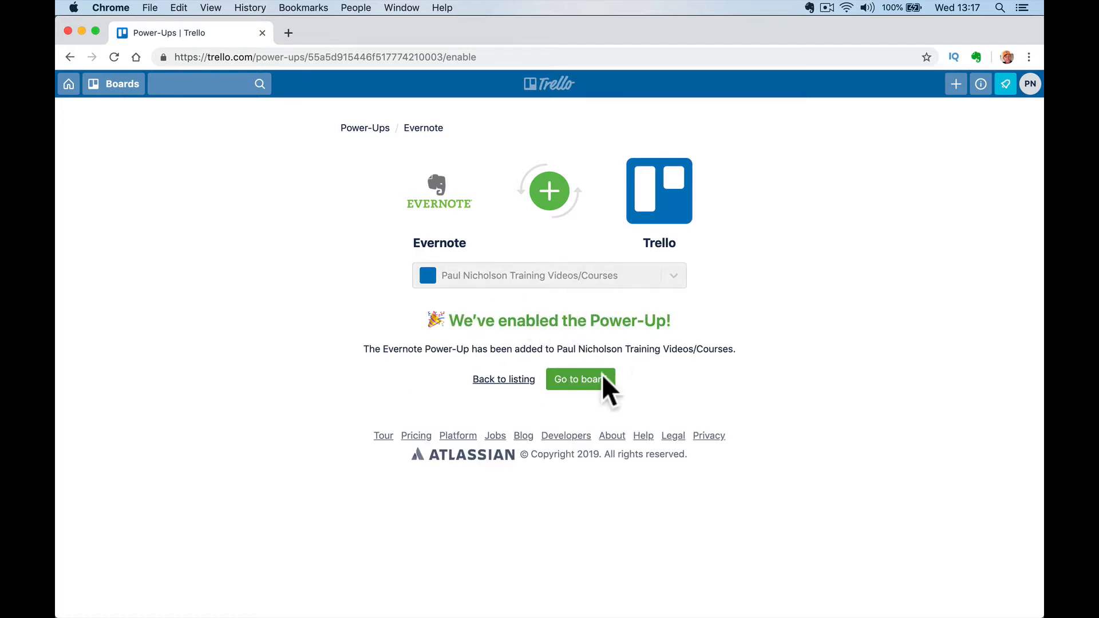
pyautogui.click(578, 379)
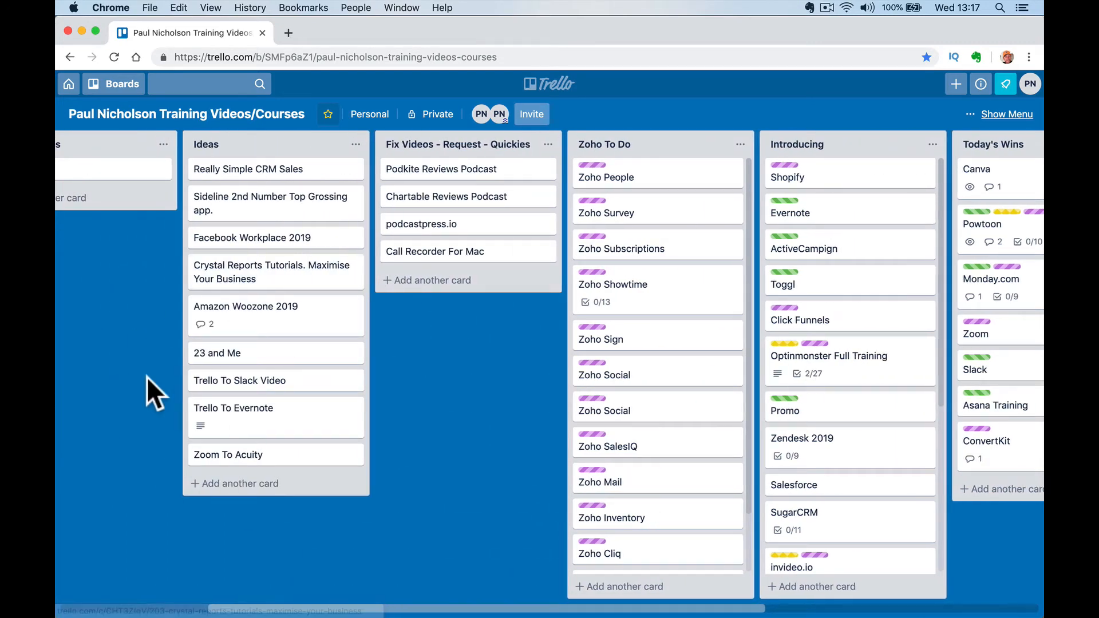
# Add a 'Trello To Evernote Powerup' card to the Today's Wins list.
pyautogui.hscroll(3)
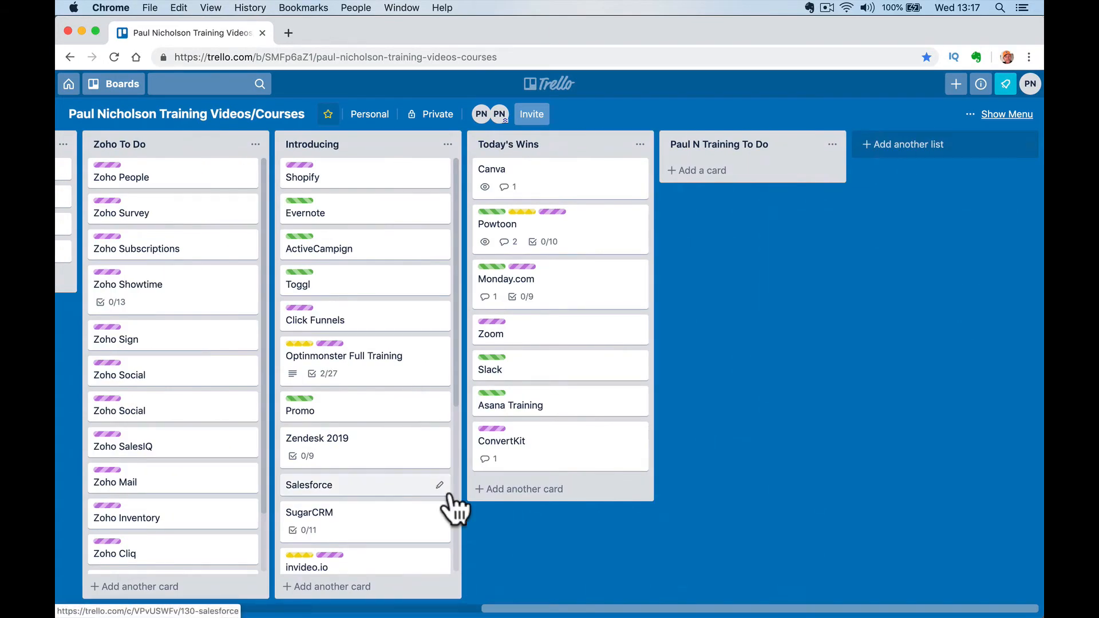
pyautogui.write('Trello To Eve')
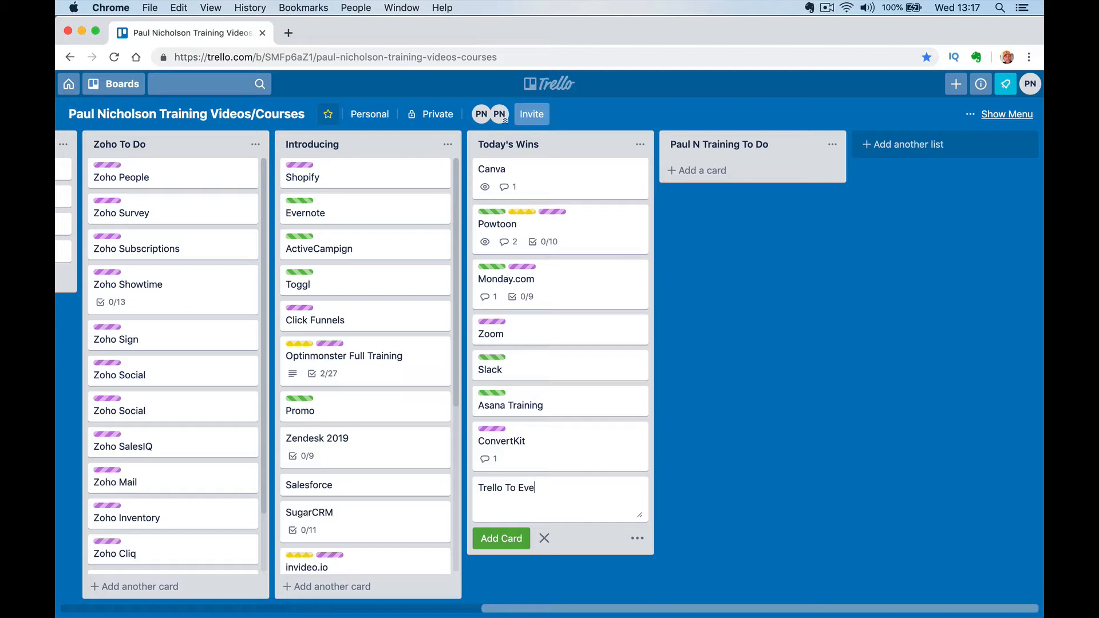
pyautogui.write('rnote Powerup')
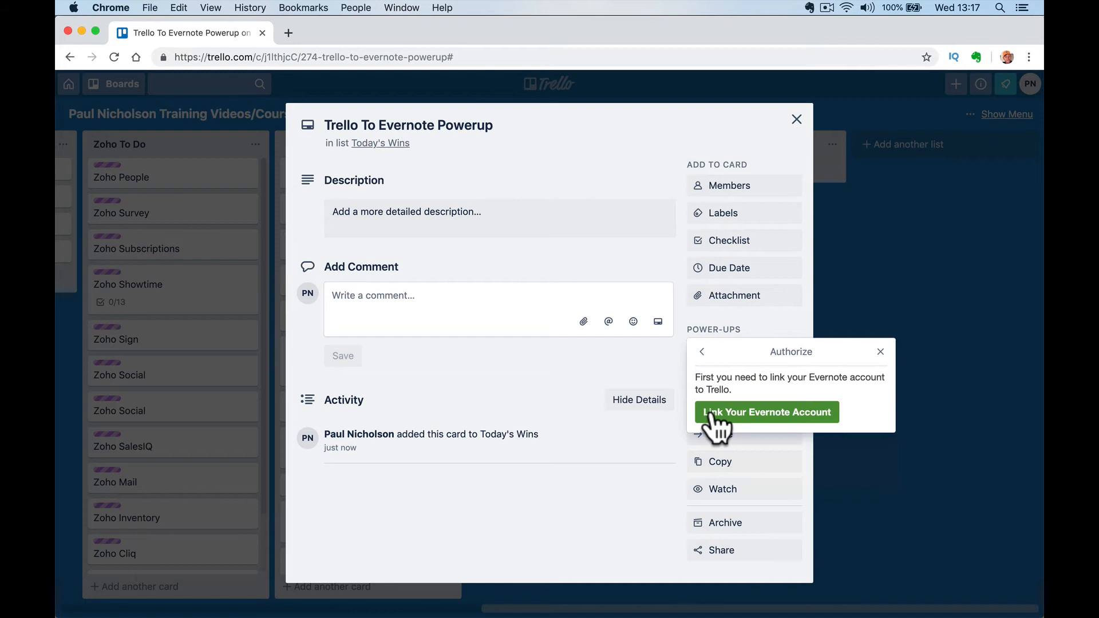
# Link the Evernote account and re-authorize Trello's access to it.
pyautogui.click(766, 412)
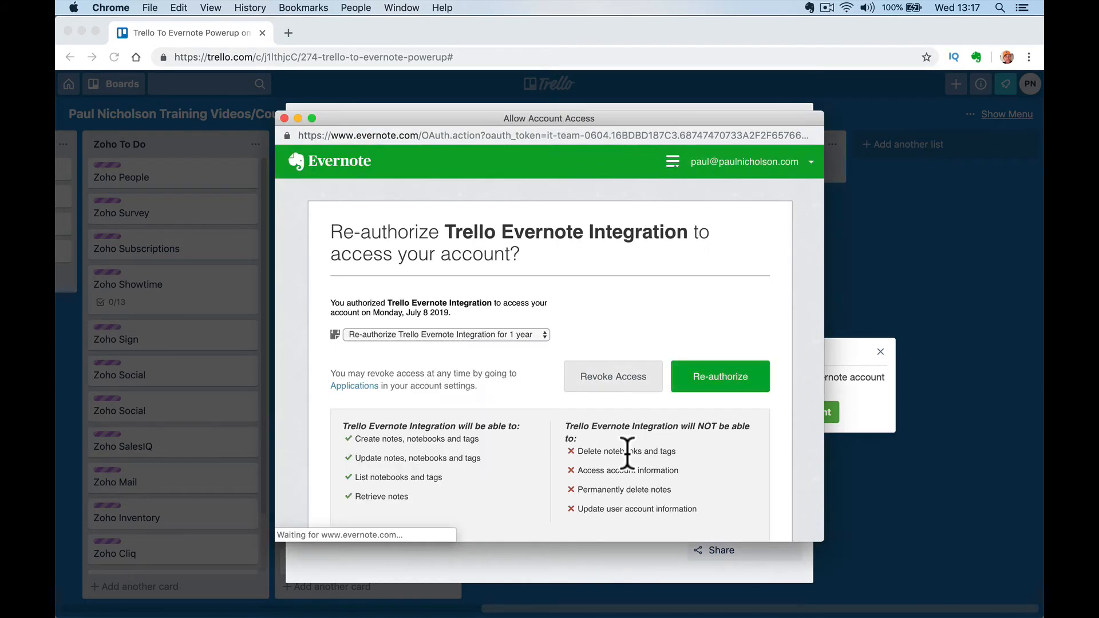
pyautogui.moveTo(612, 377)
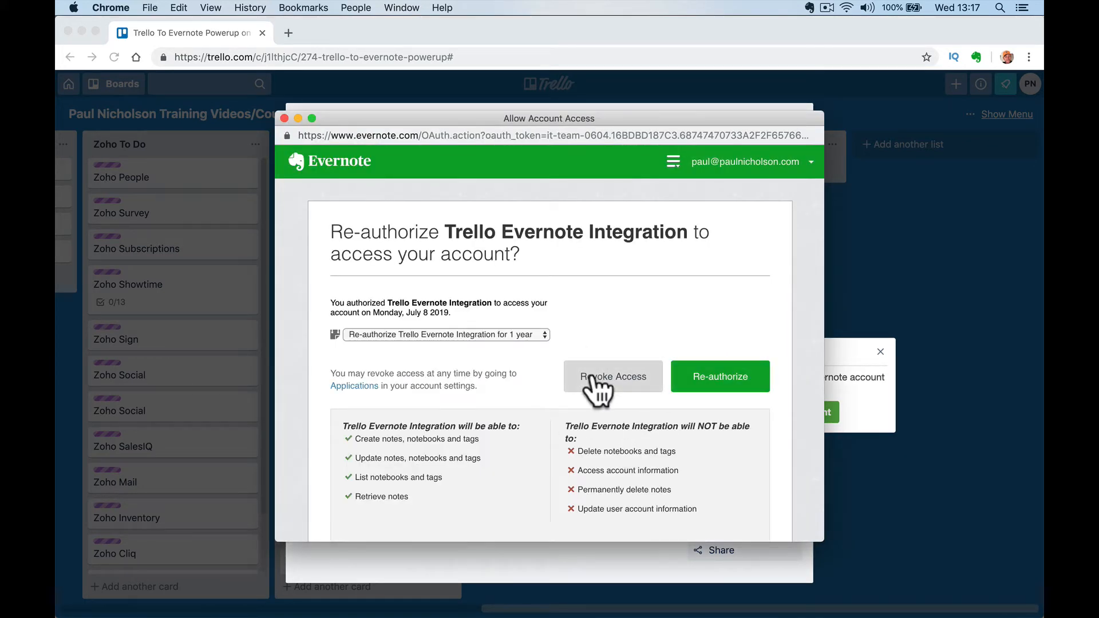
pyautogui.moveTo(719, 400)
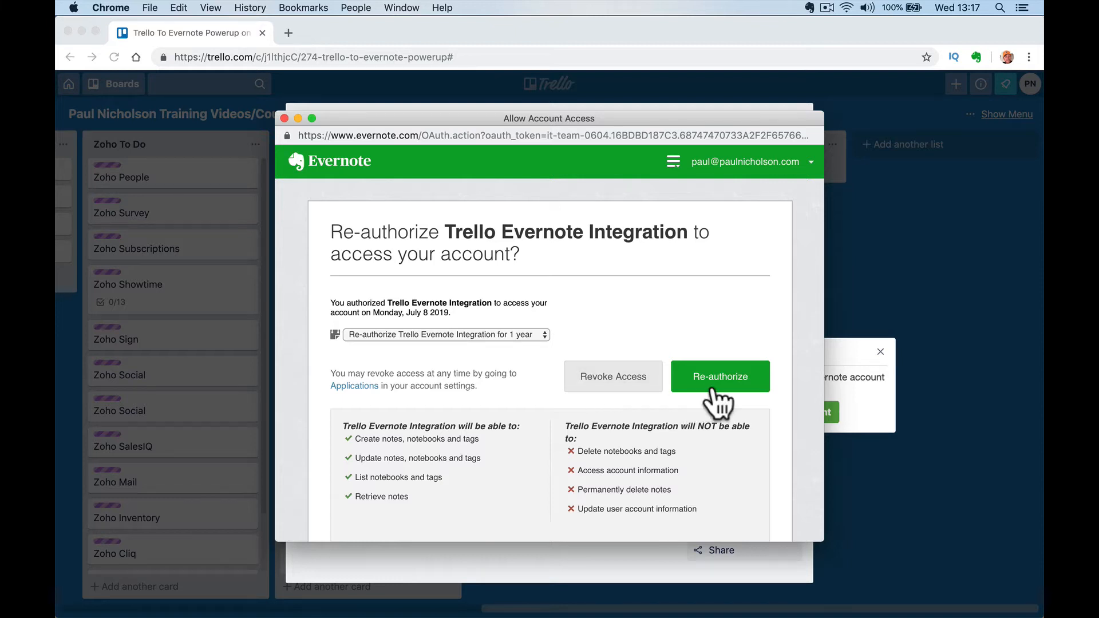
pyautogui.click(719, 377)
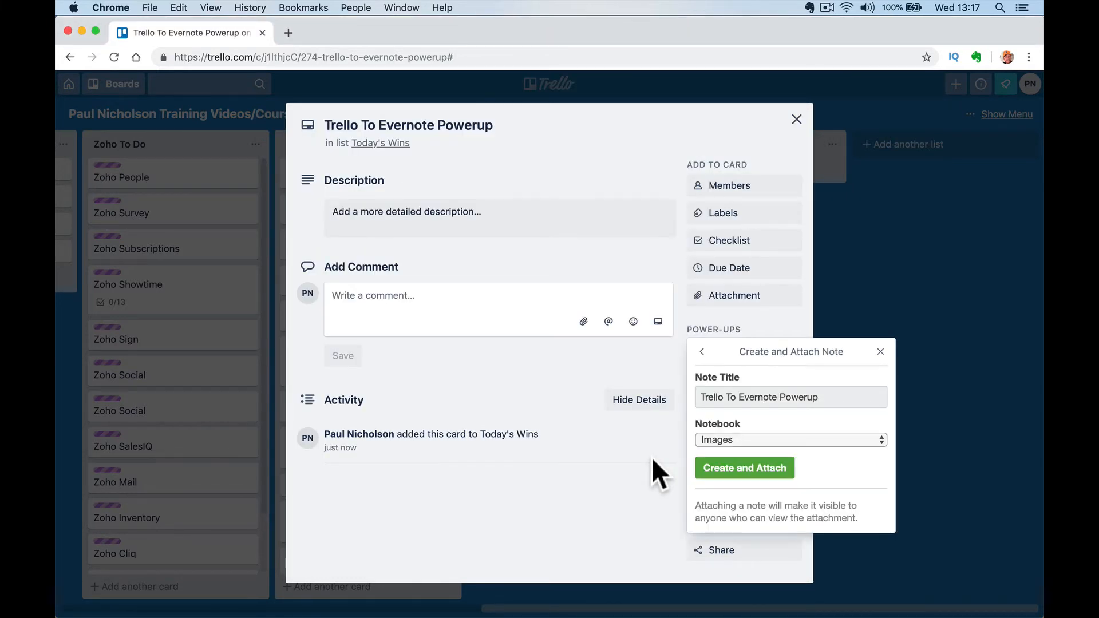
# Create and attach a note in the Golf Diary notebook, then close the card.
pyautogui.click(790, 440)
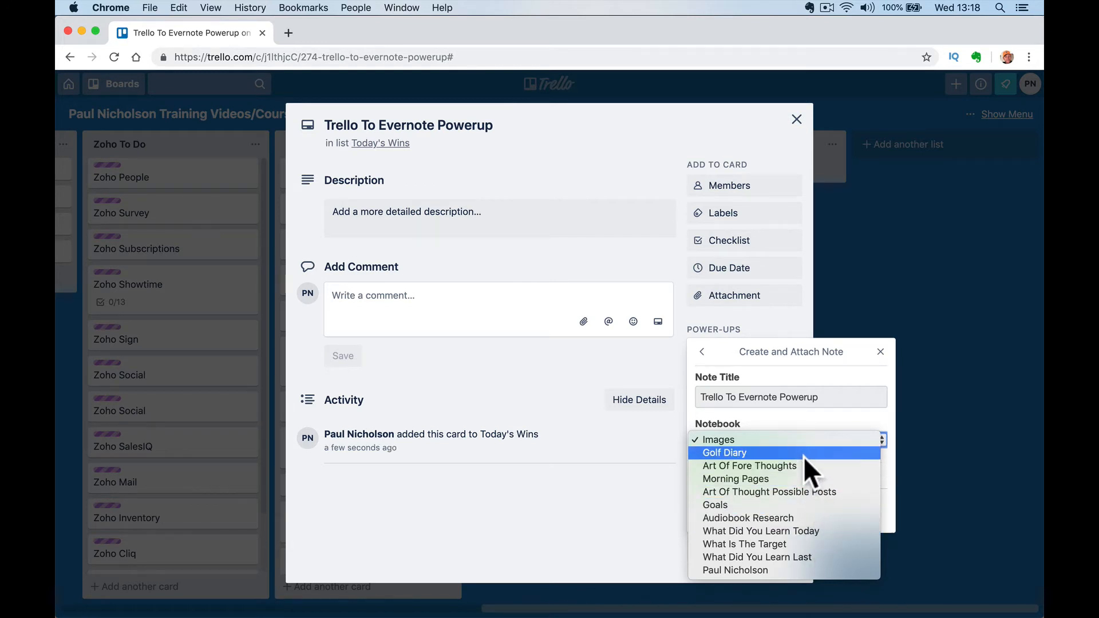
pyautogui.moveTo(744, 543)
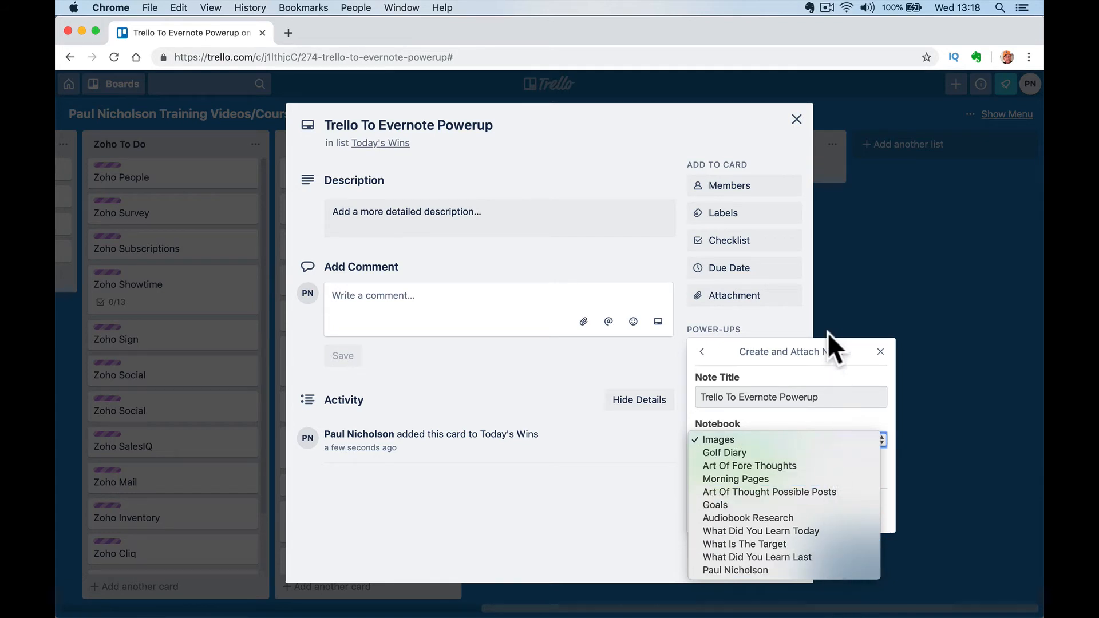
pyautogui.click(724, 453)
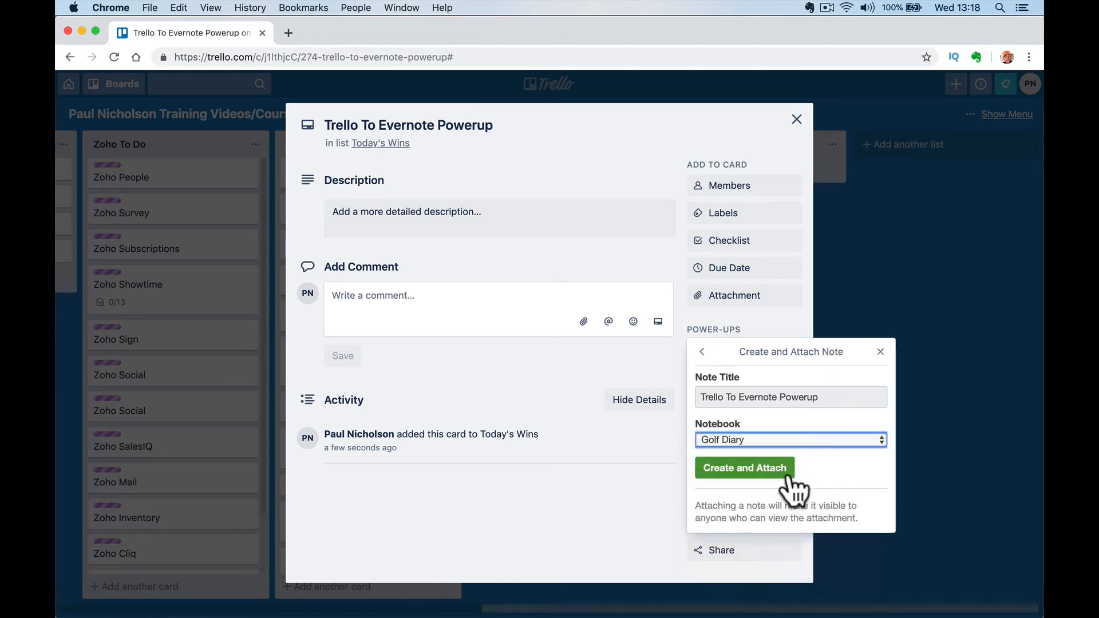
pyautogui.click(744, 468)
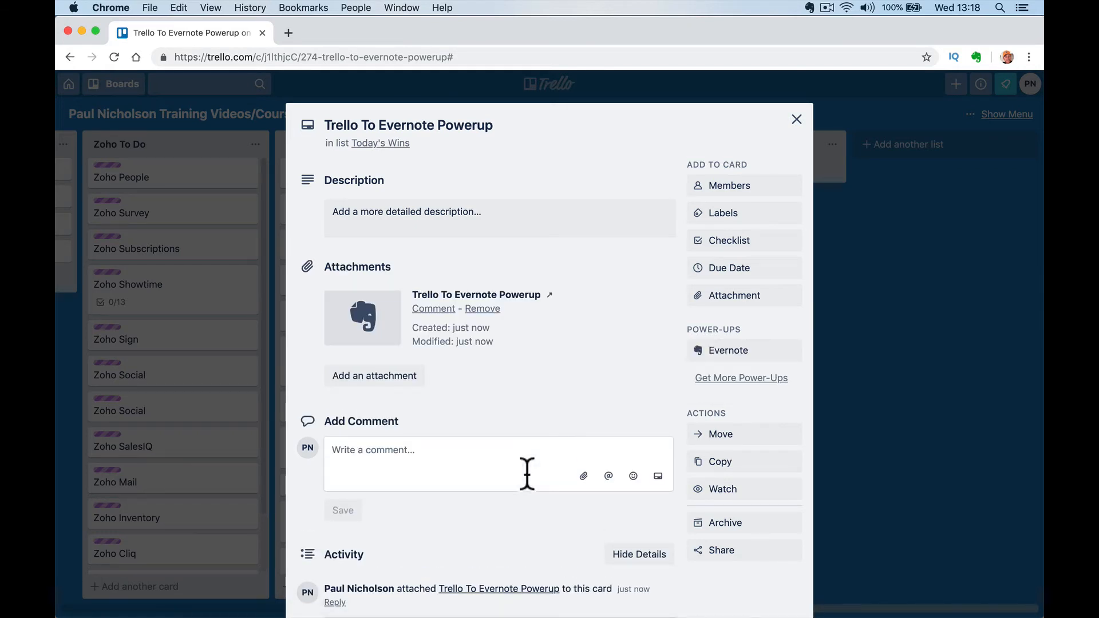
pyautogui.moveTo(779, 130)
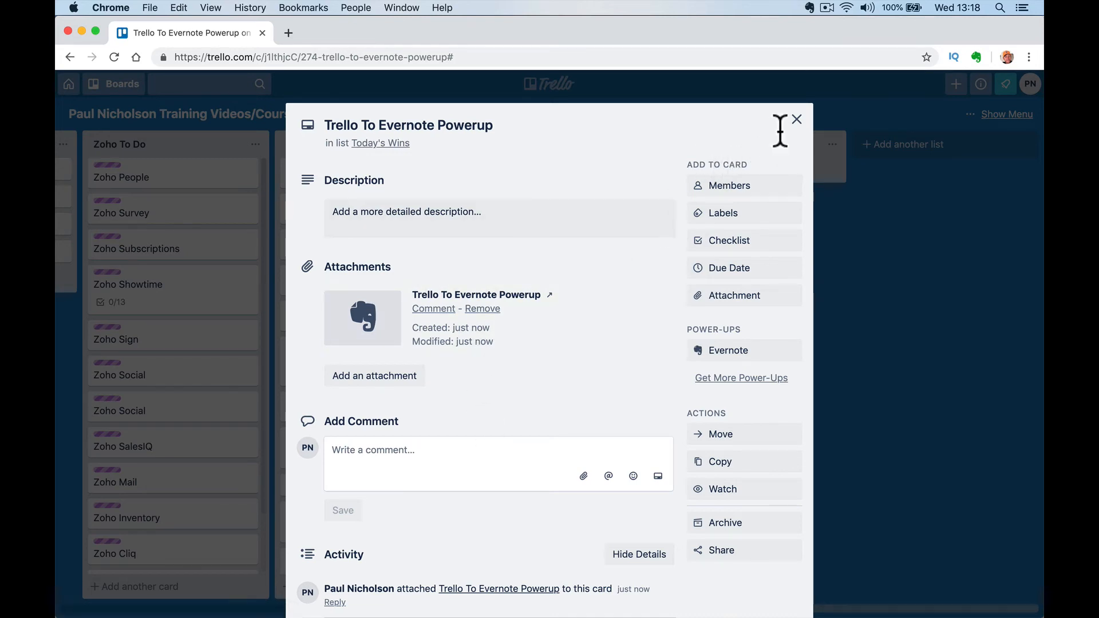
pyautogui.click(797, 119)
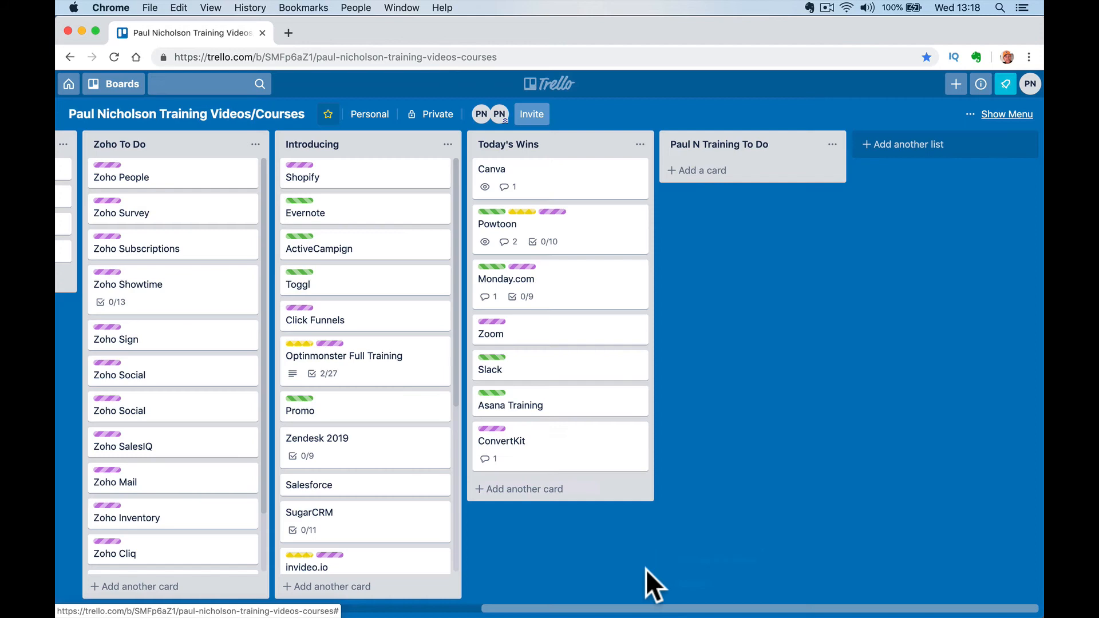
pyautogui.moveTo(578, 546)
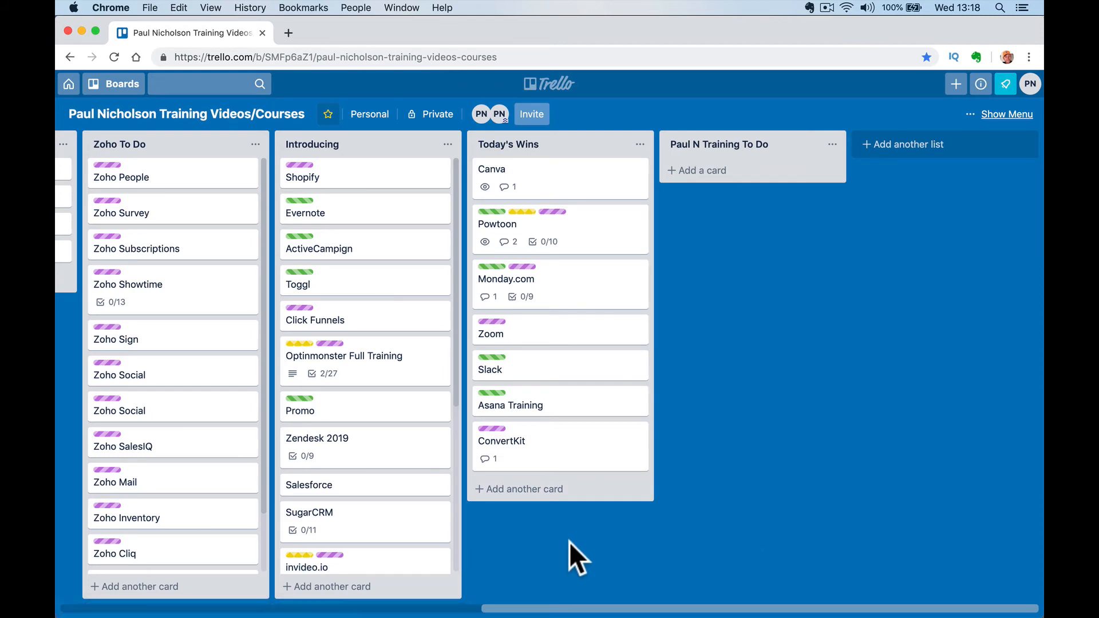
# Pick Happy-Me Golf Ideas from the Boards menu's starred boards.
pyautogui.click(112, 84)
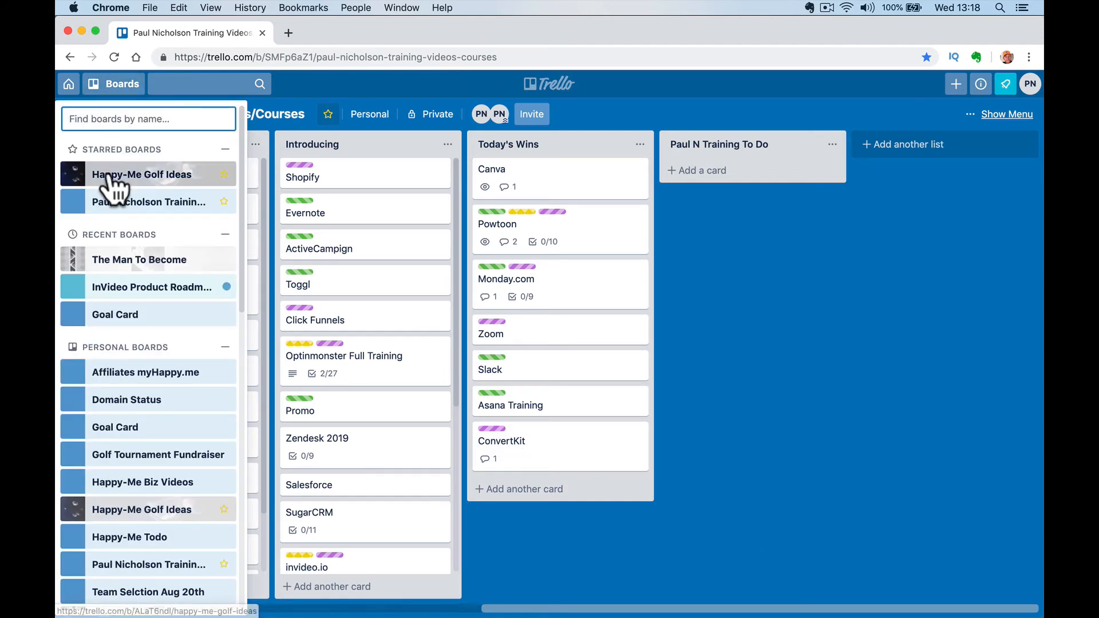
pyautogui.click(143, 174)
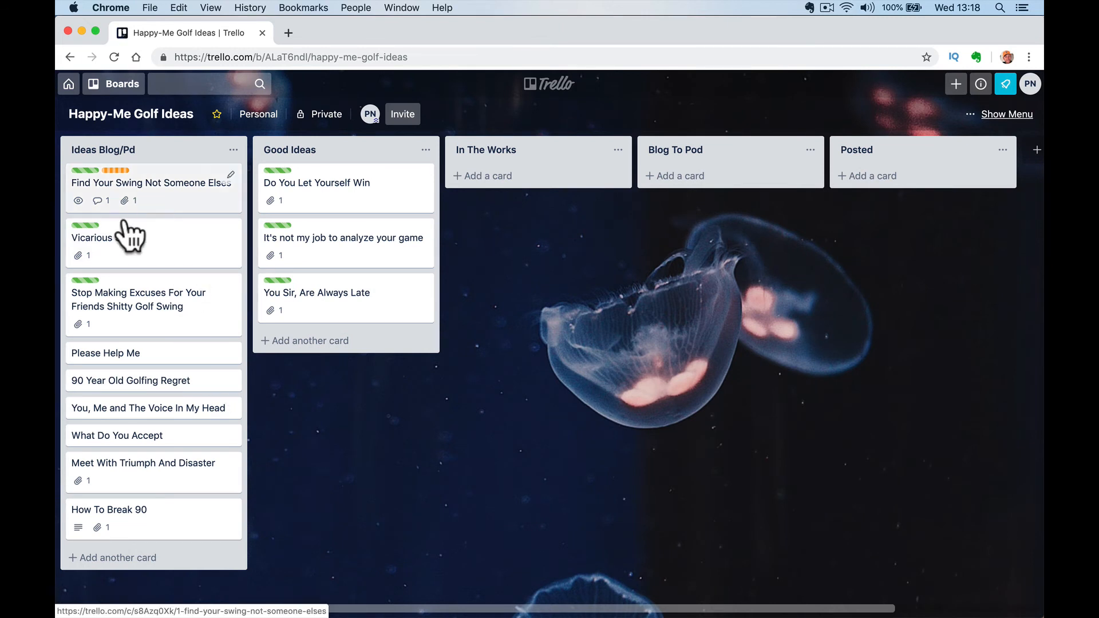